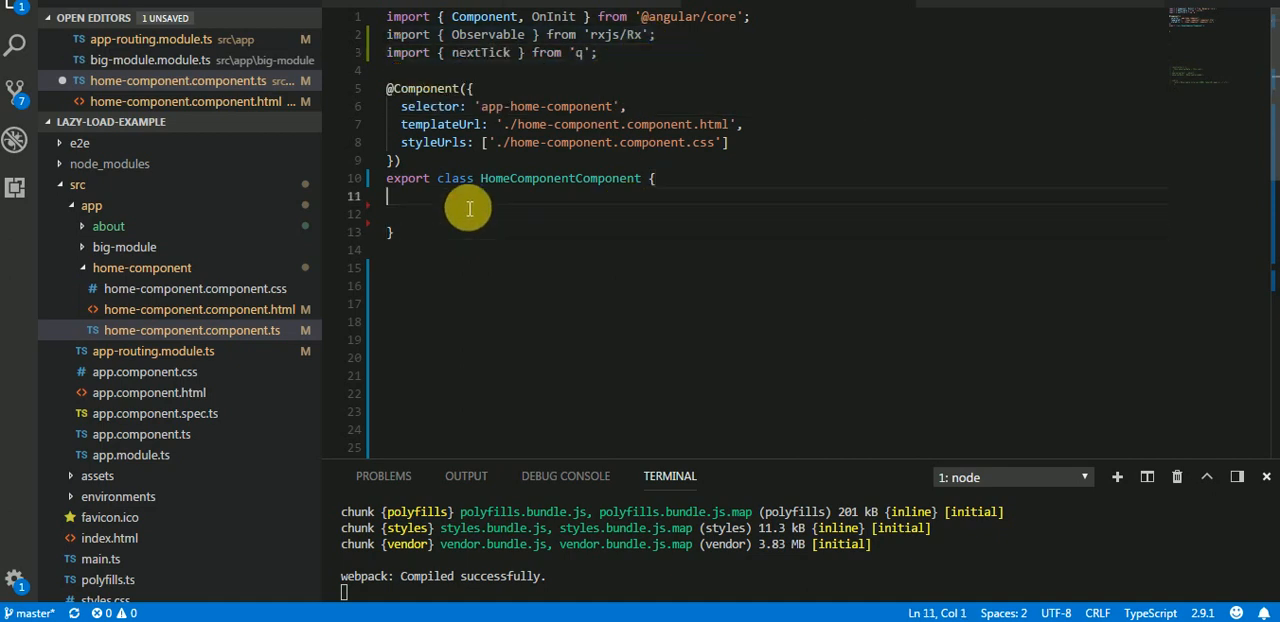
Step: Declare 'observalData : string;' and 'observalStore : object;' in HomeComponentComponent, fixing the second name
key(Enter)
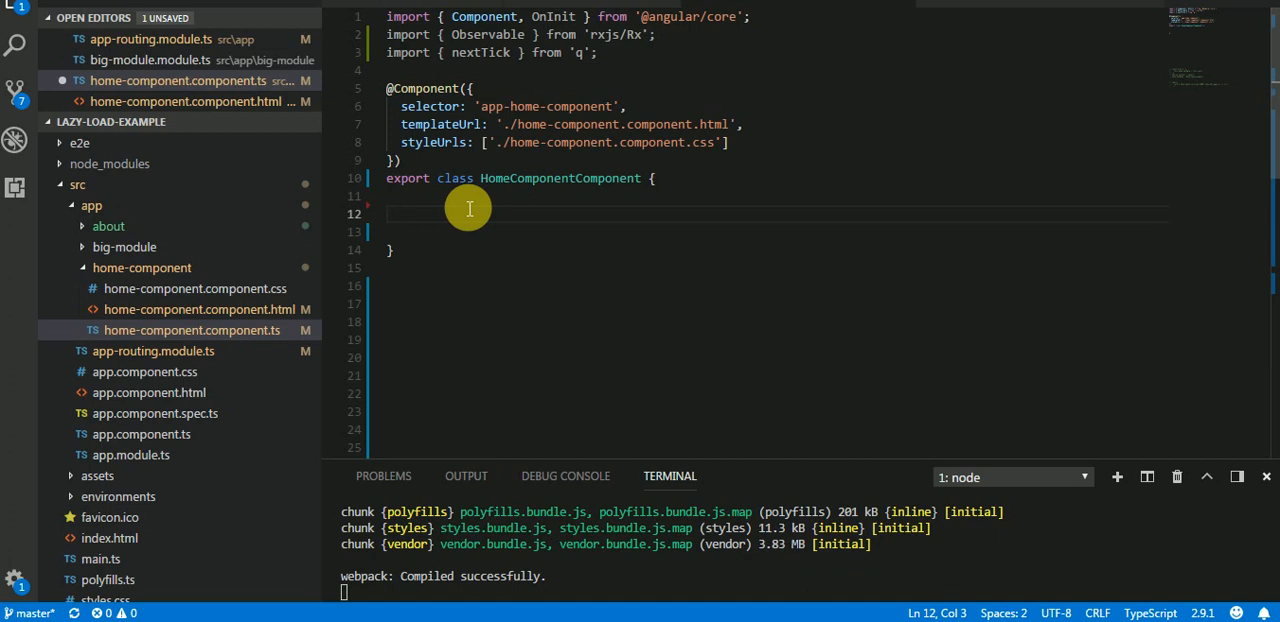
text(ob)
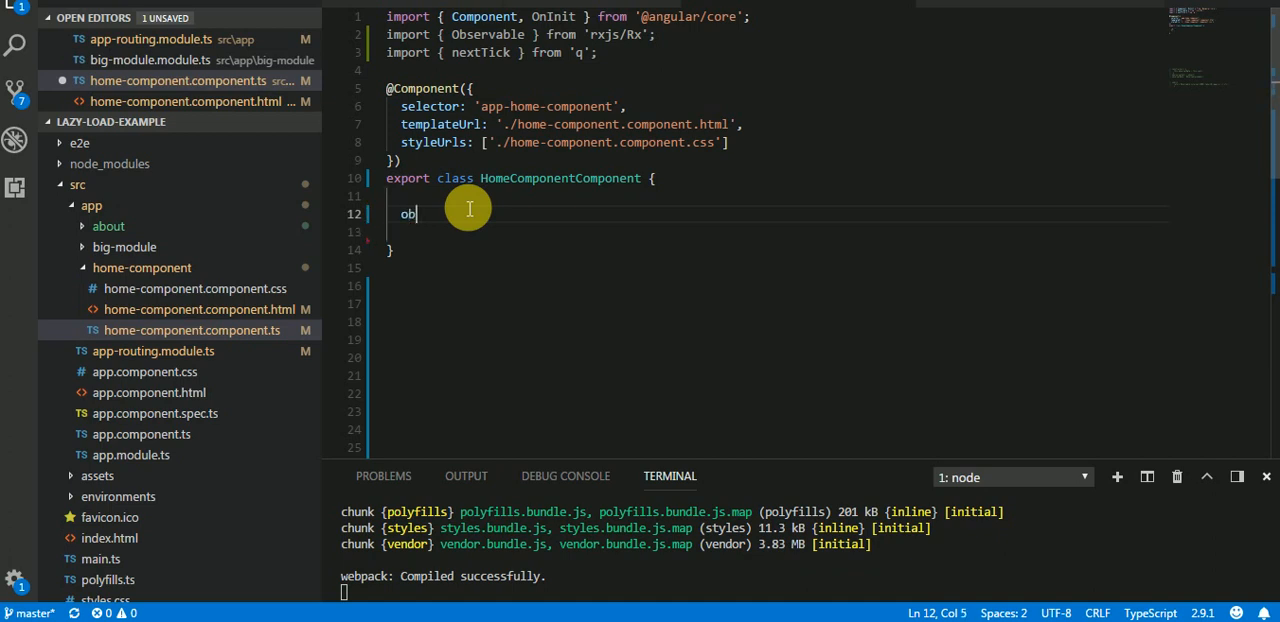
text(serval)
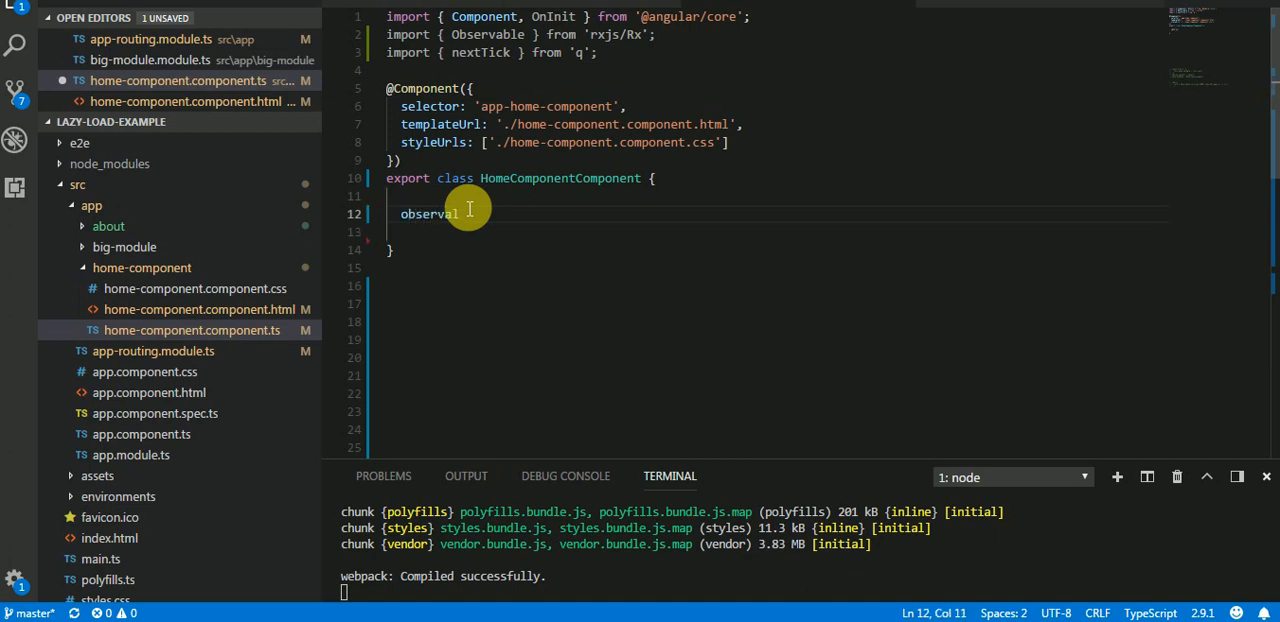
text(Data)
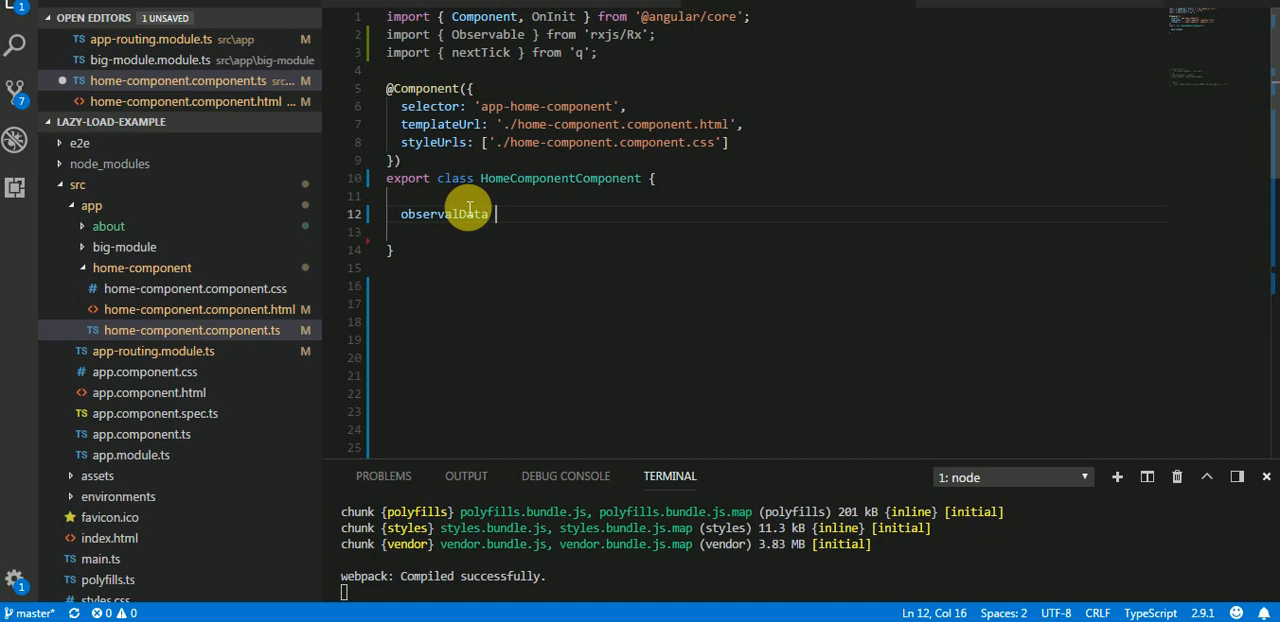
text(: string;)
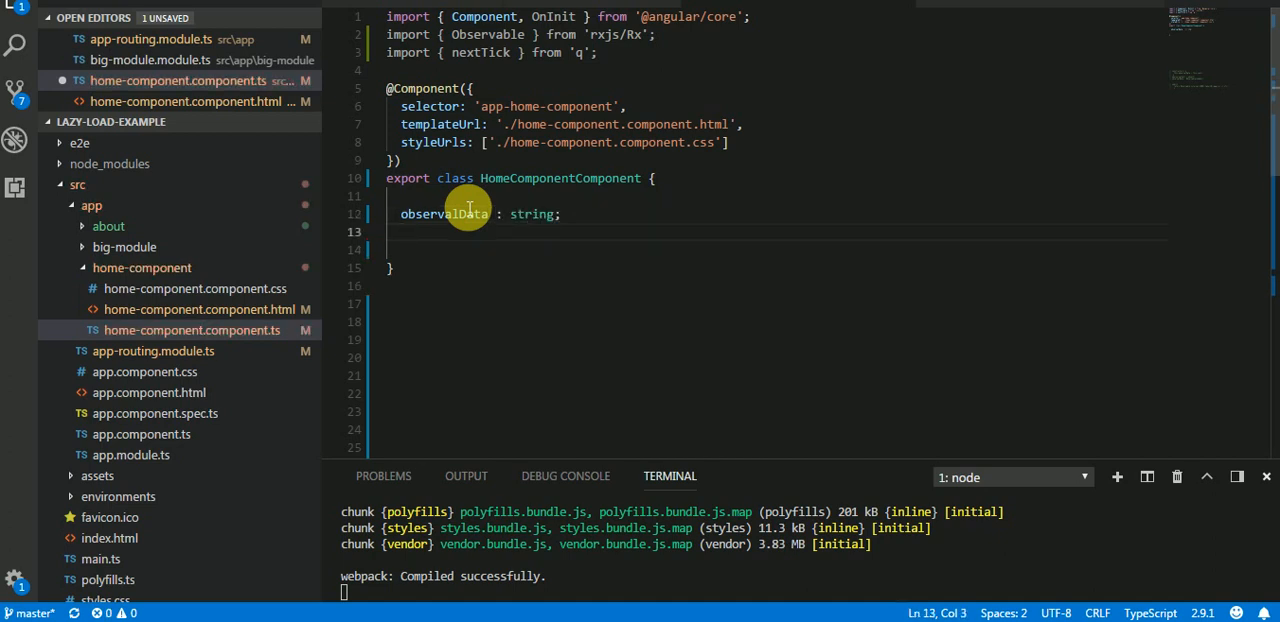
text(obs)
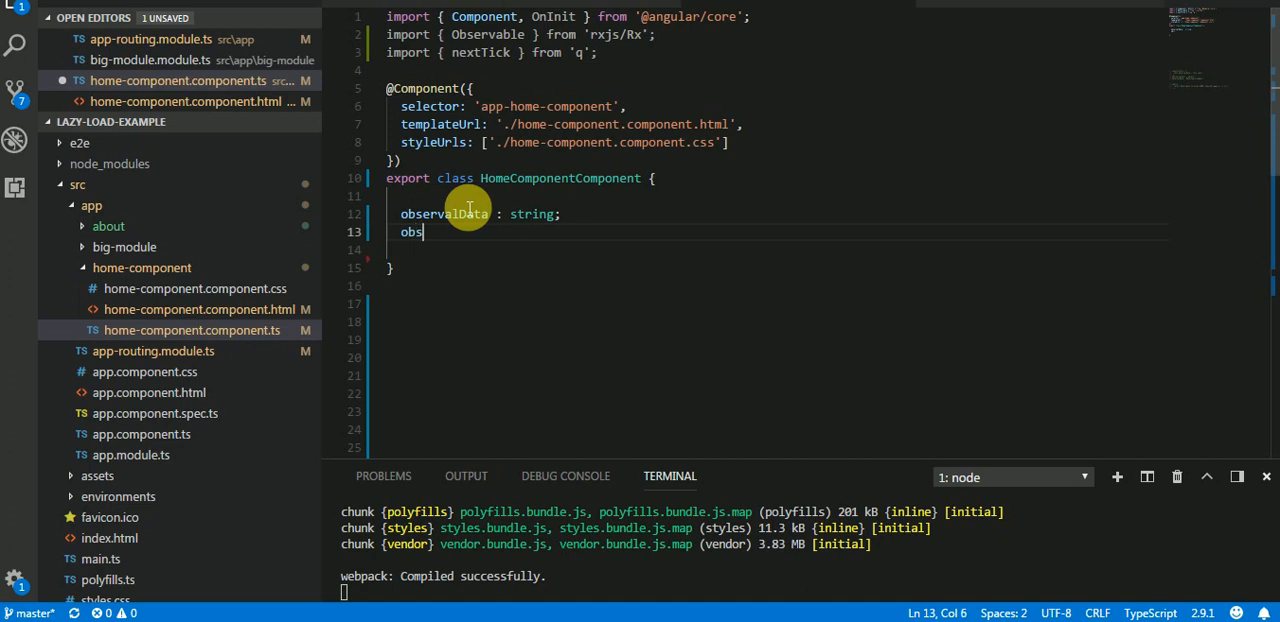
text(ervalCall :)
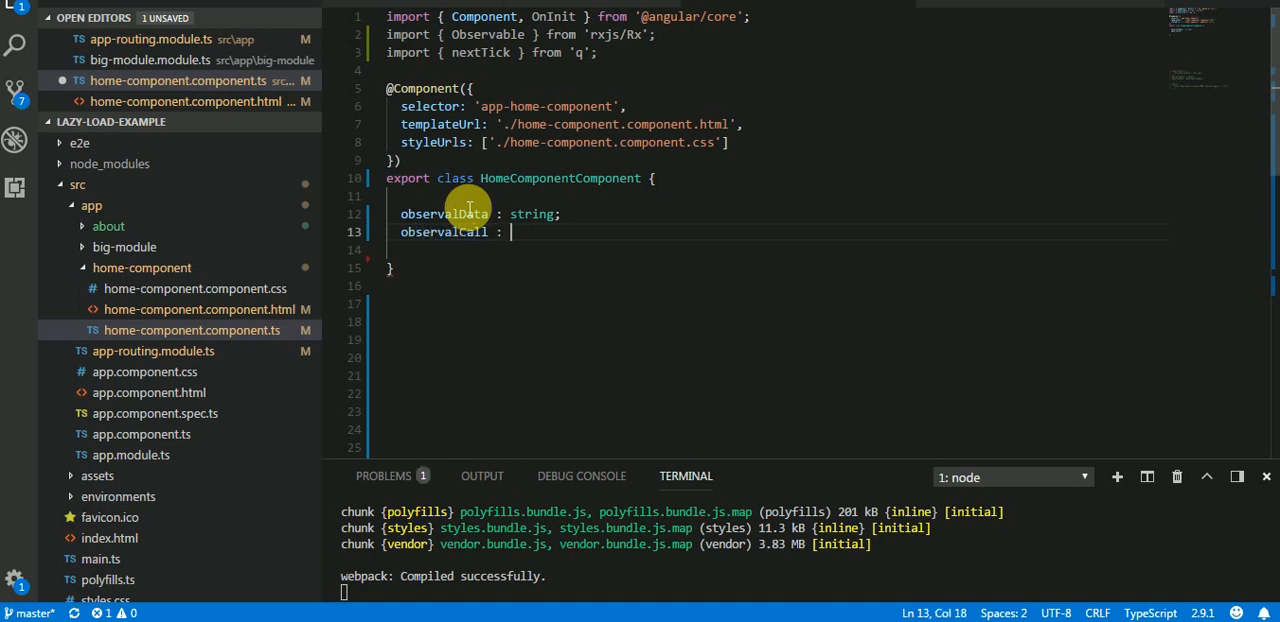
text(object;)
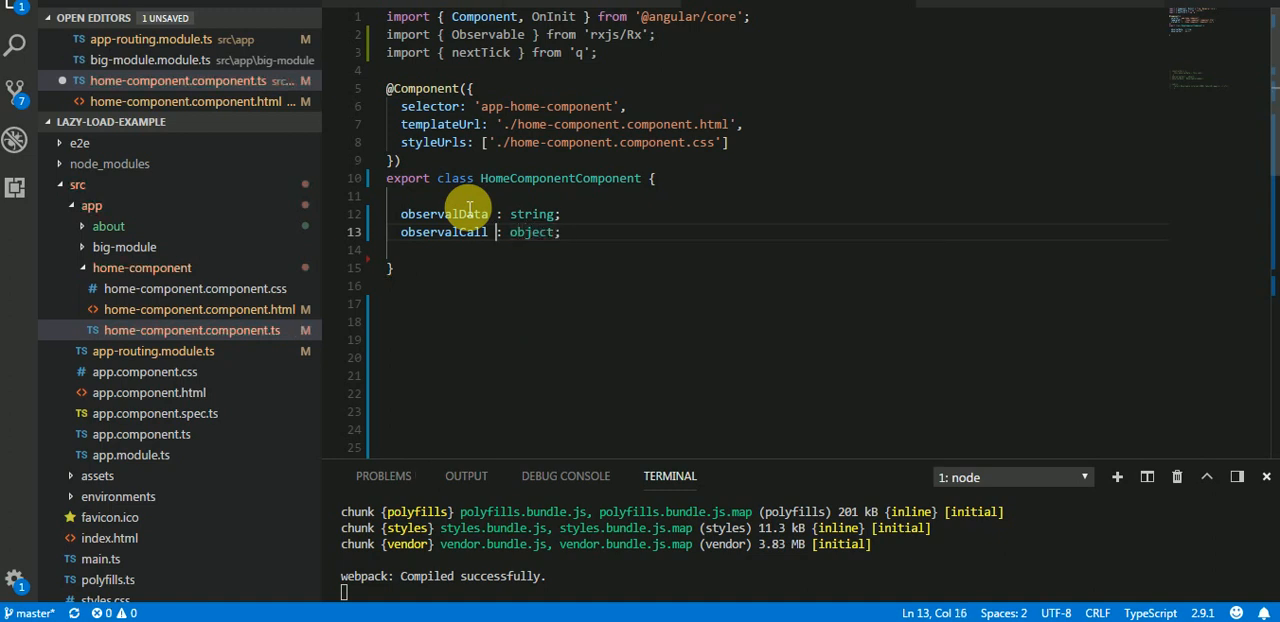
double_click(444, 231)
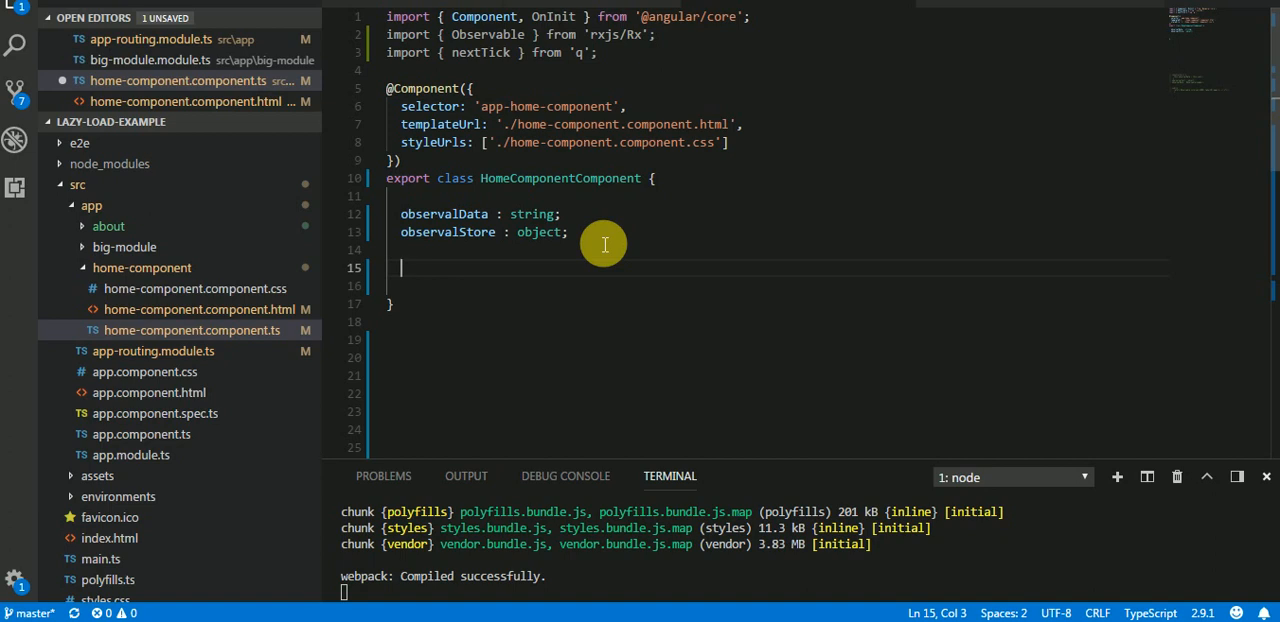
Step: Create an empty getObservable() {} method in the component class
text(get)
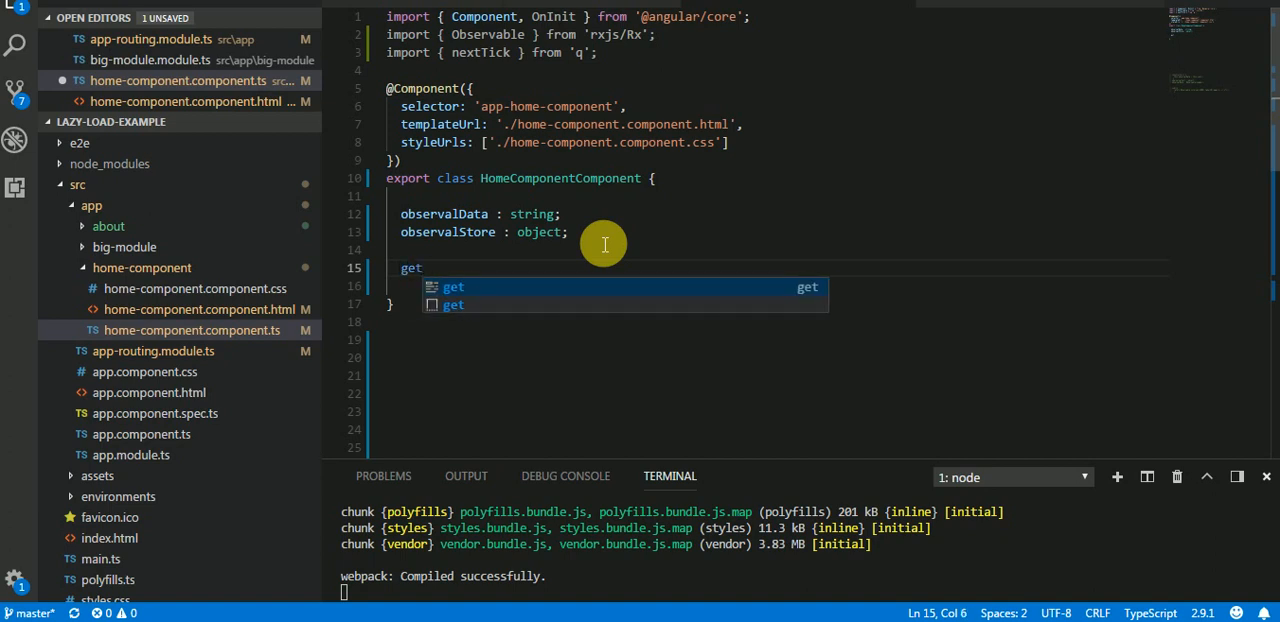
text(Objse)
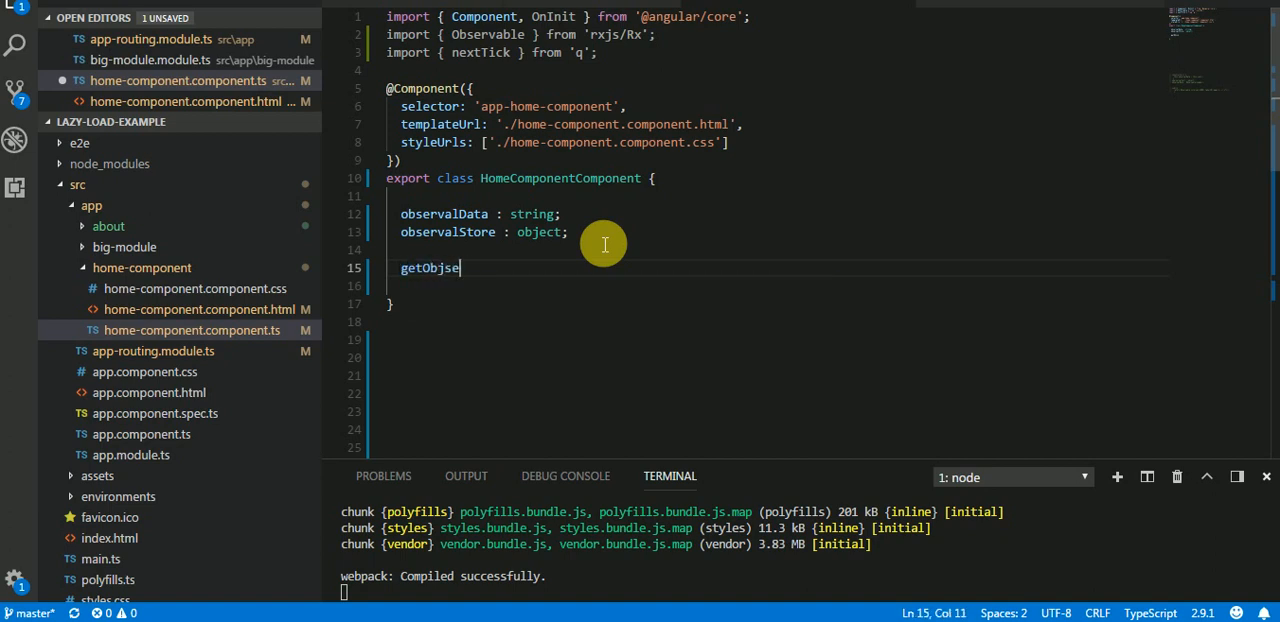
text(Obser)
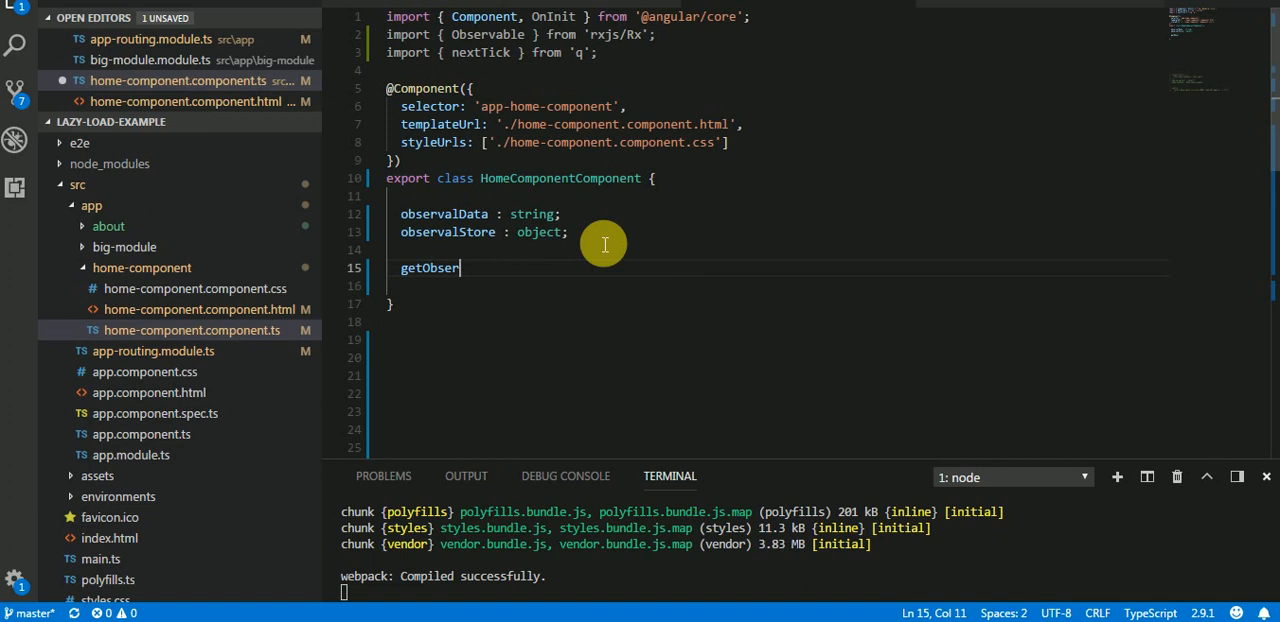
text(val)
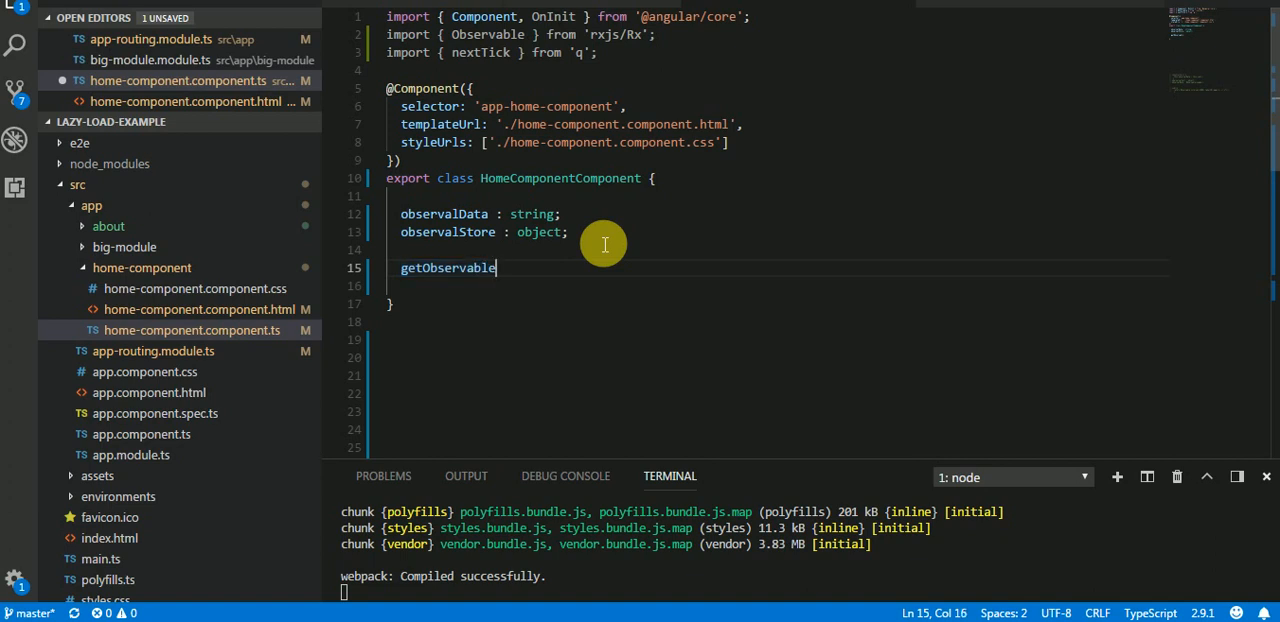
text(() {})
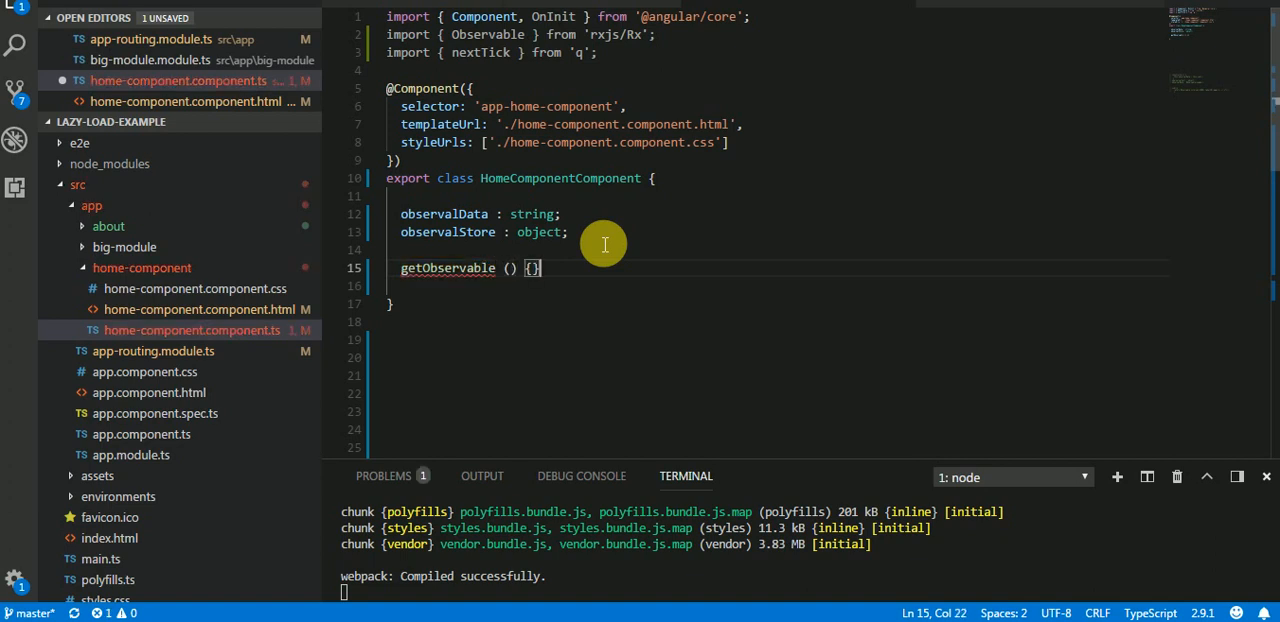
key(Enter)
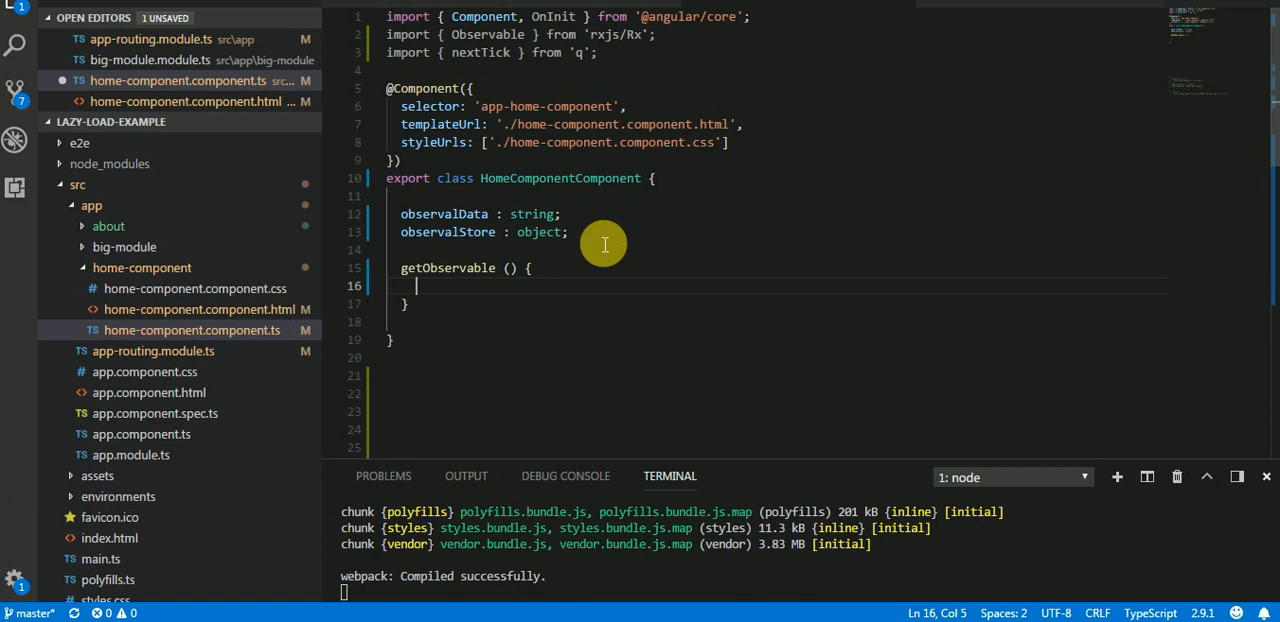
Step: Make getObservable return Observable.interval(1000).take(10).map(v => v+10)
text(return)
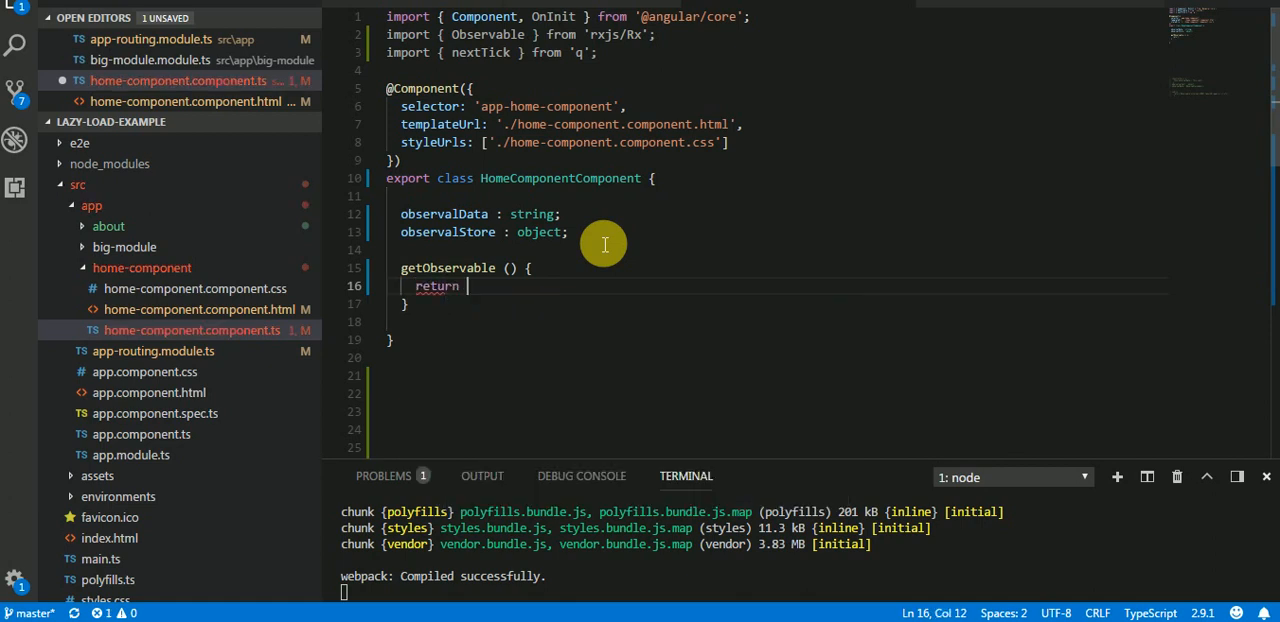
text(Observable.interval()
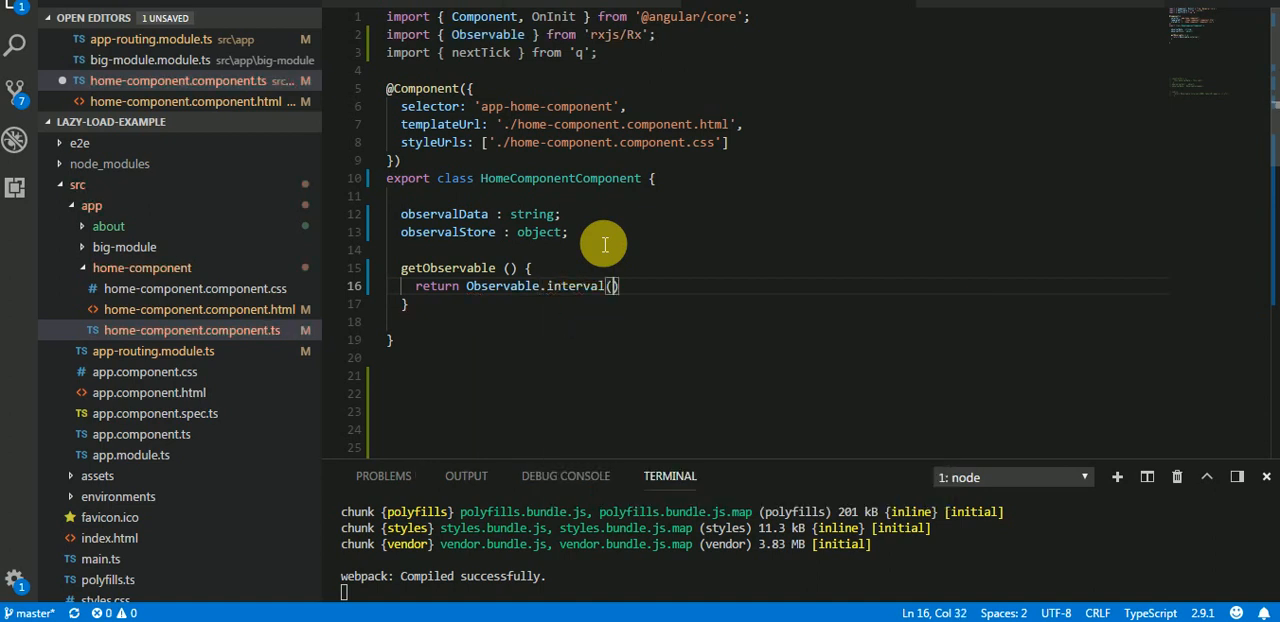
text(1)
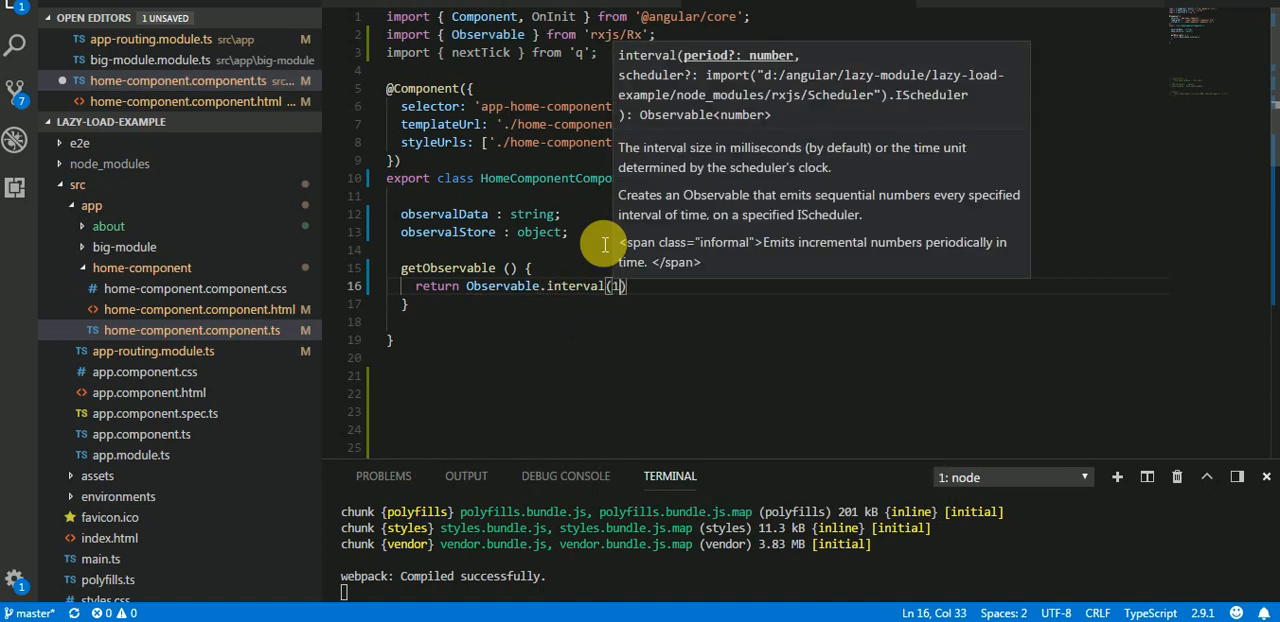
text(00)
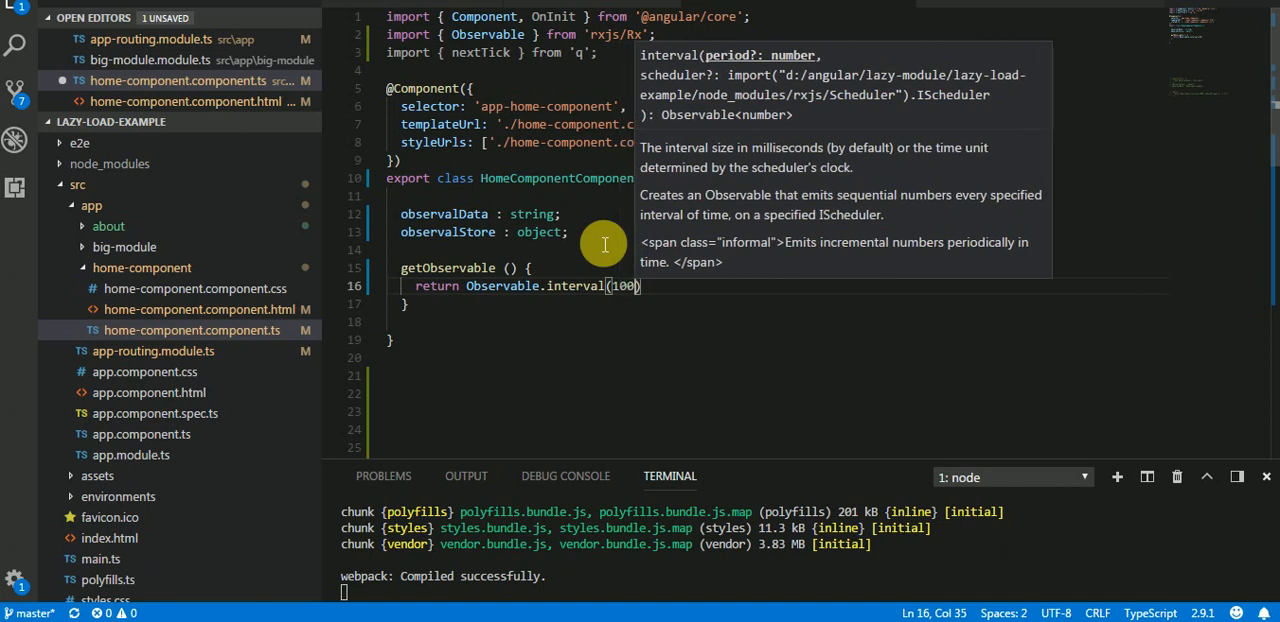
text().)
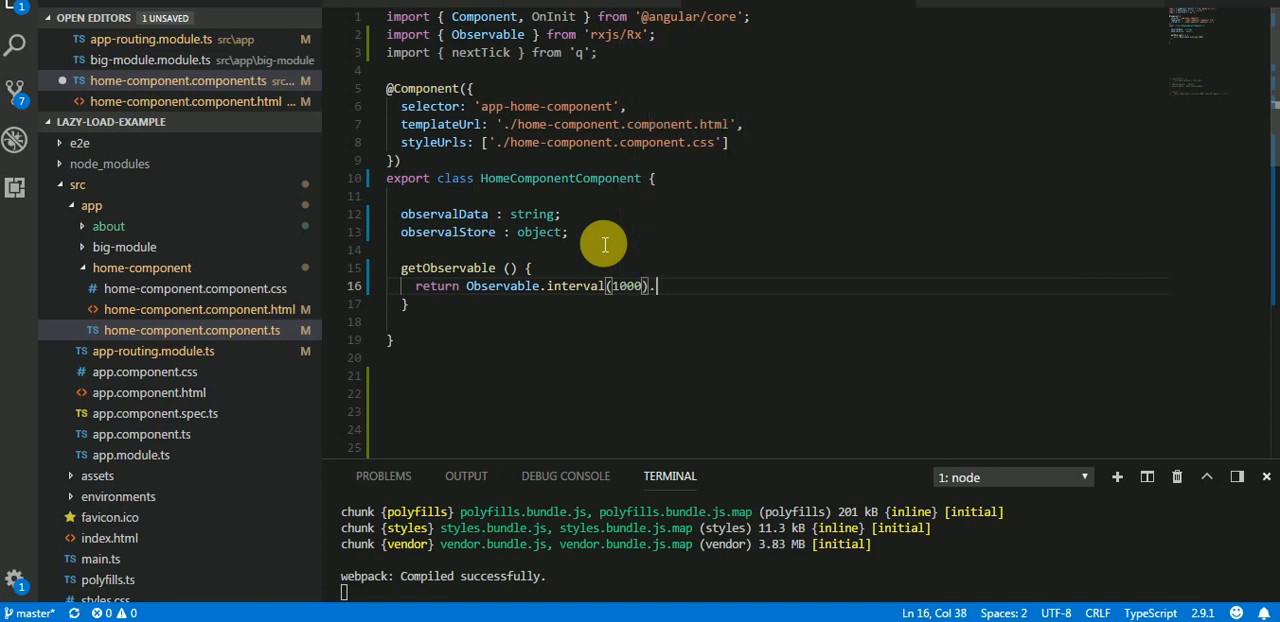
text(.)
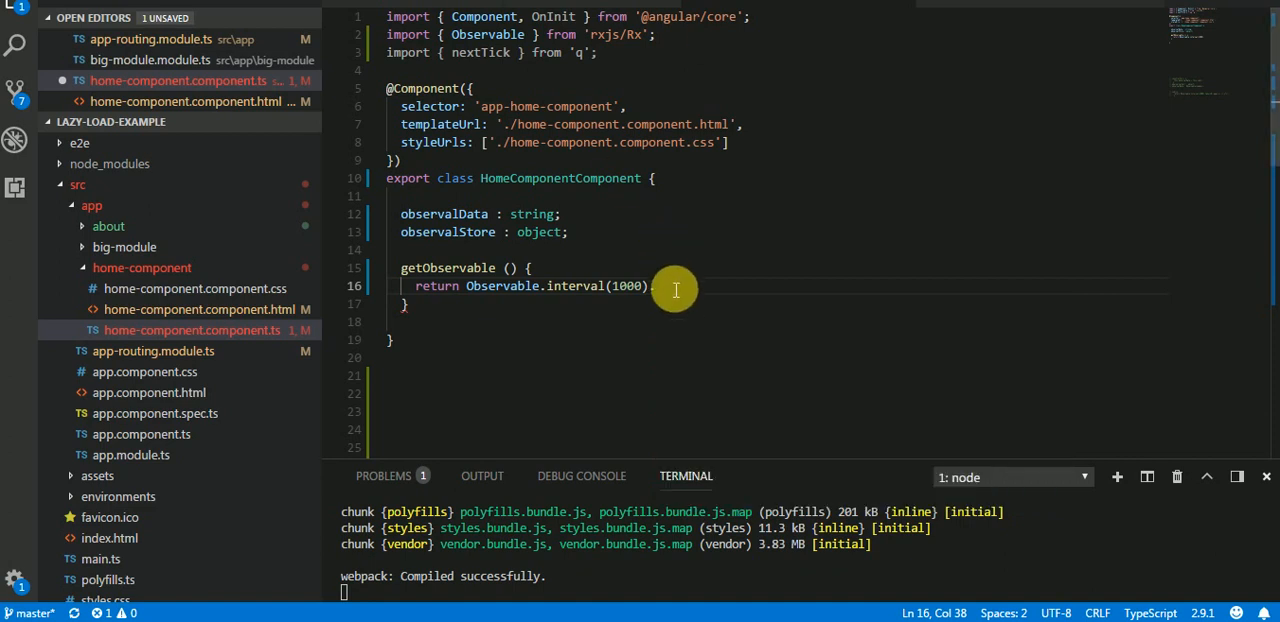
text(.take())
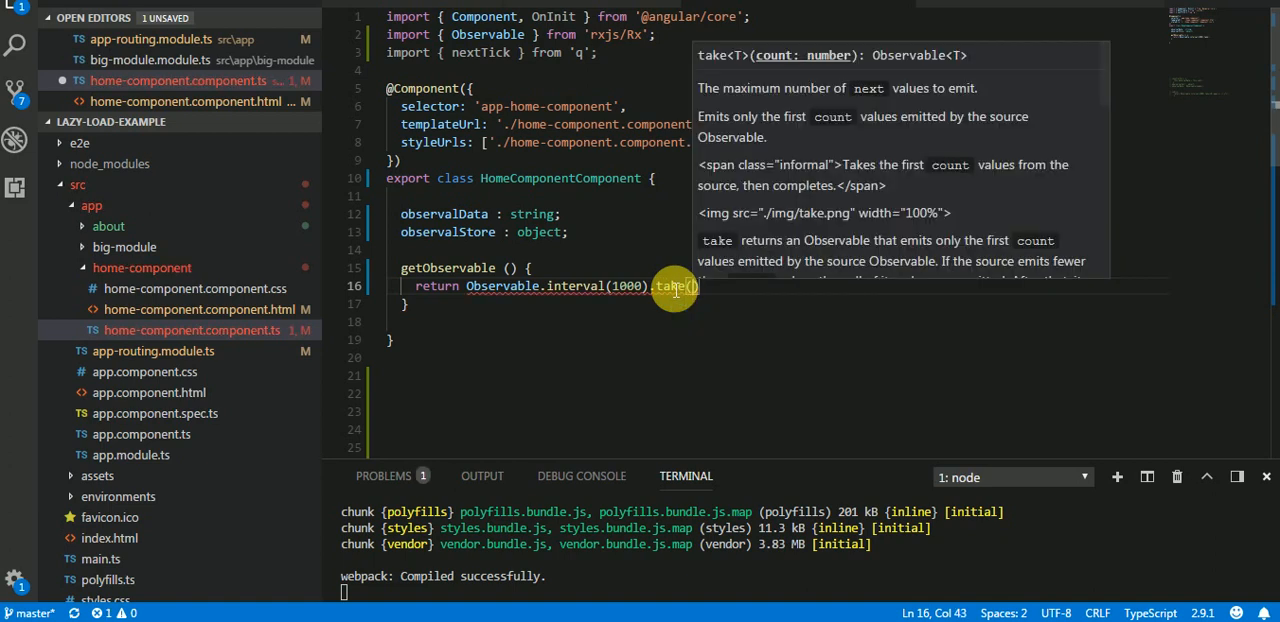
text(10)
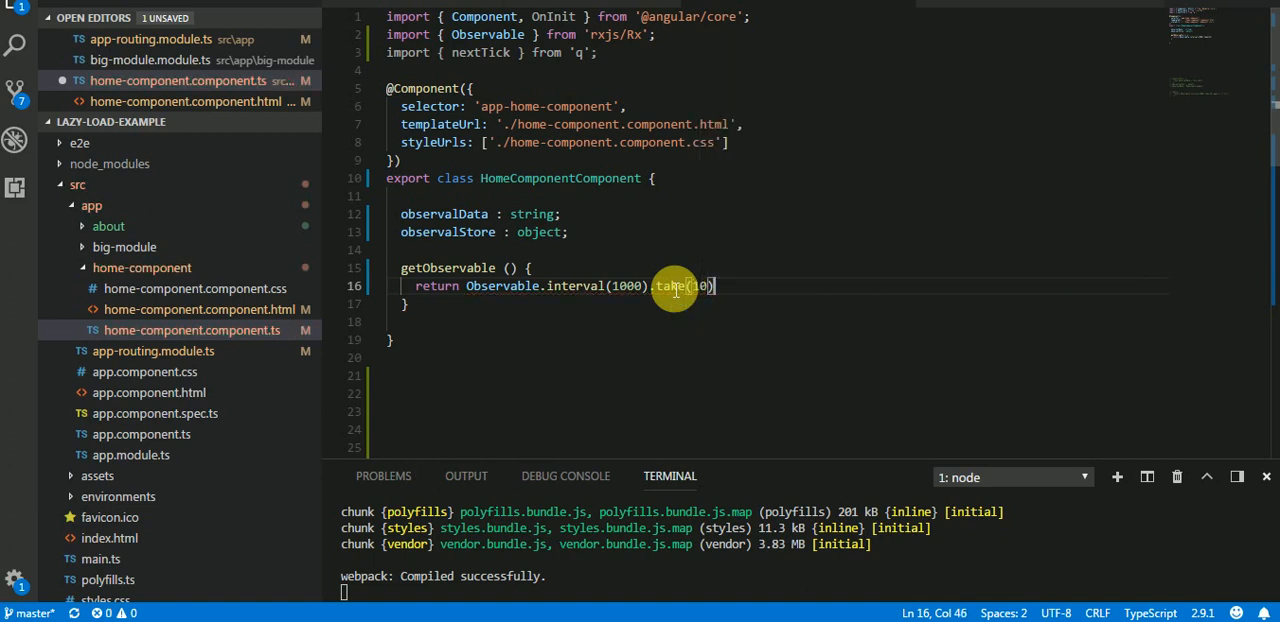
text(.map( ))
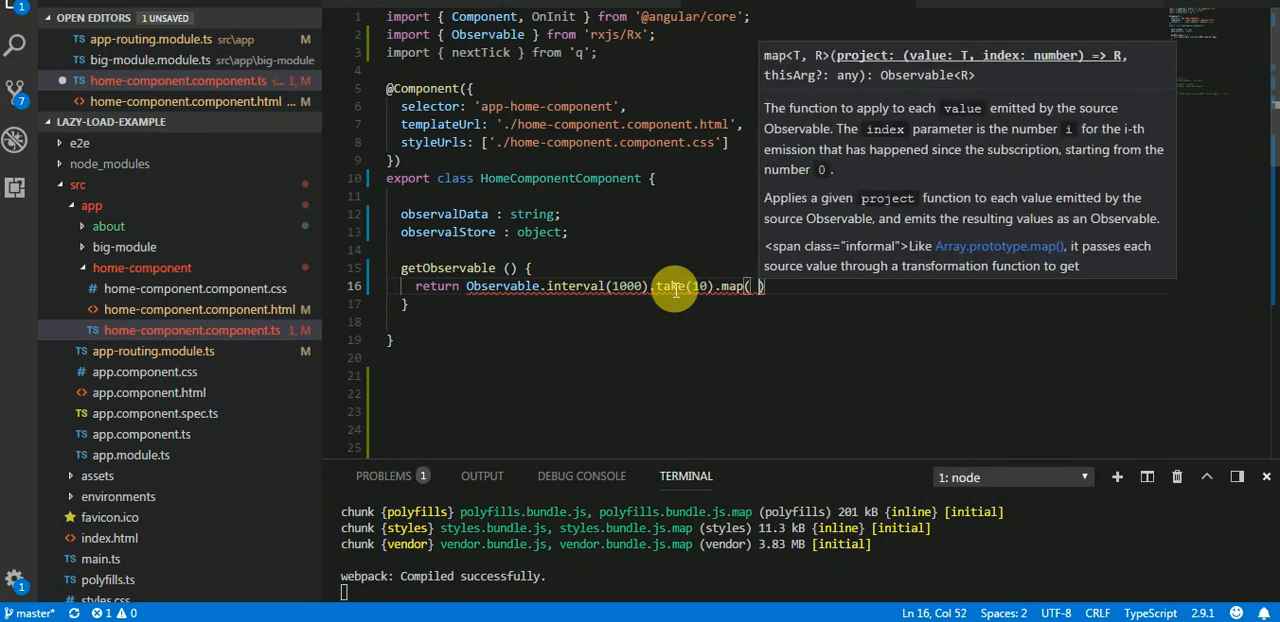
text(v =>)
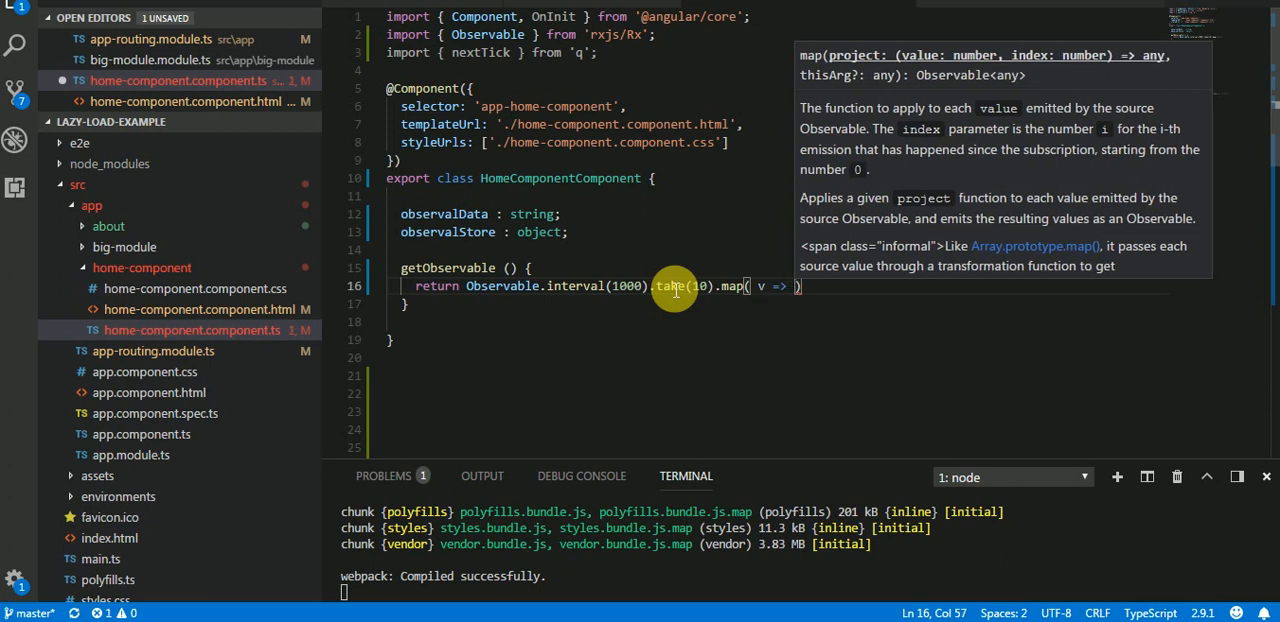
text(+10)
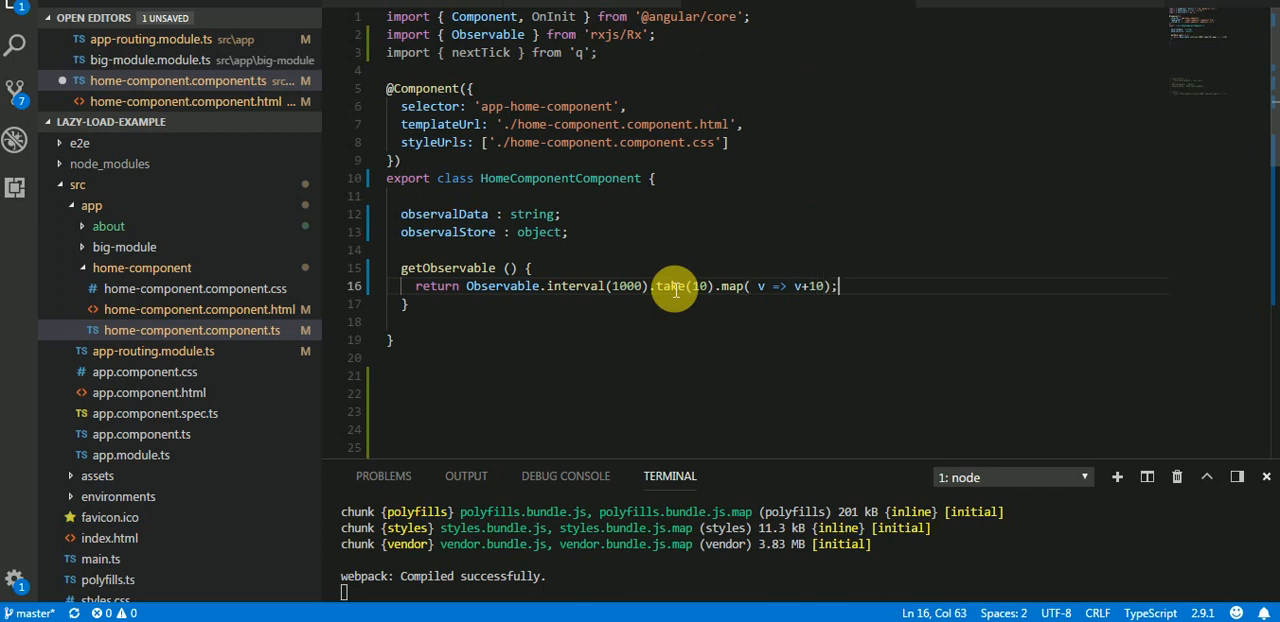
mouse_move(588, 238)
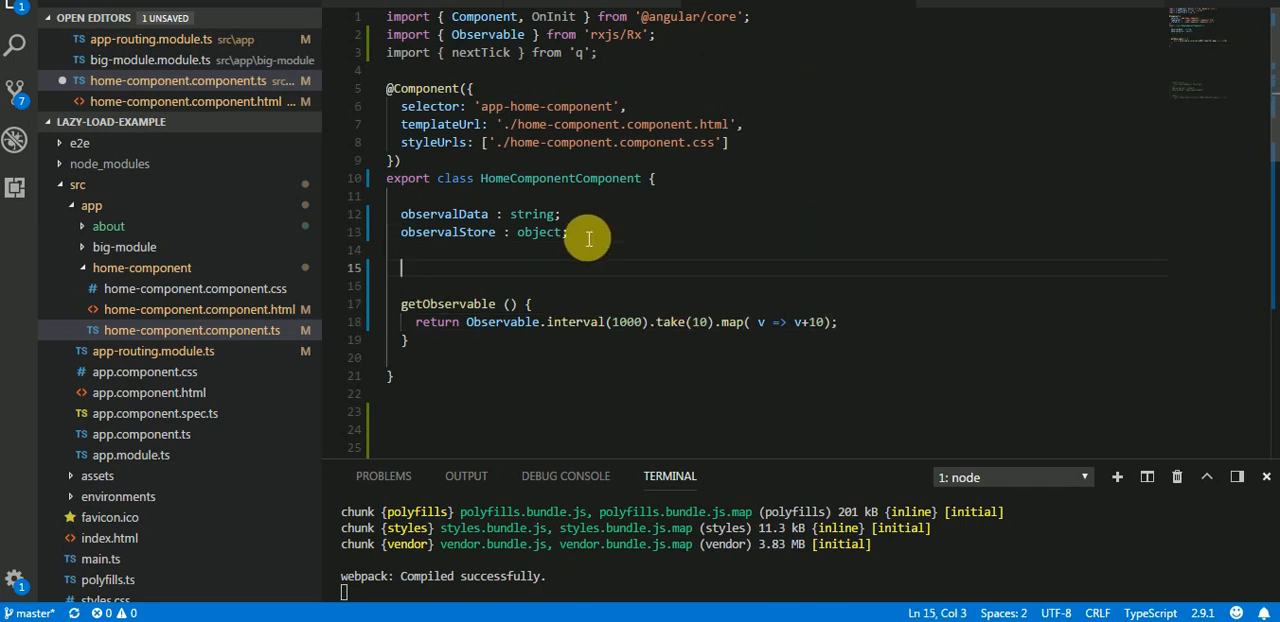
Step: Start a callObservable() method assigning to this.observalStore
text(call)
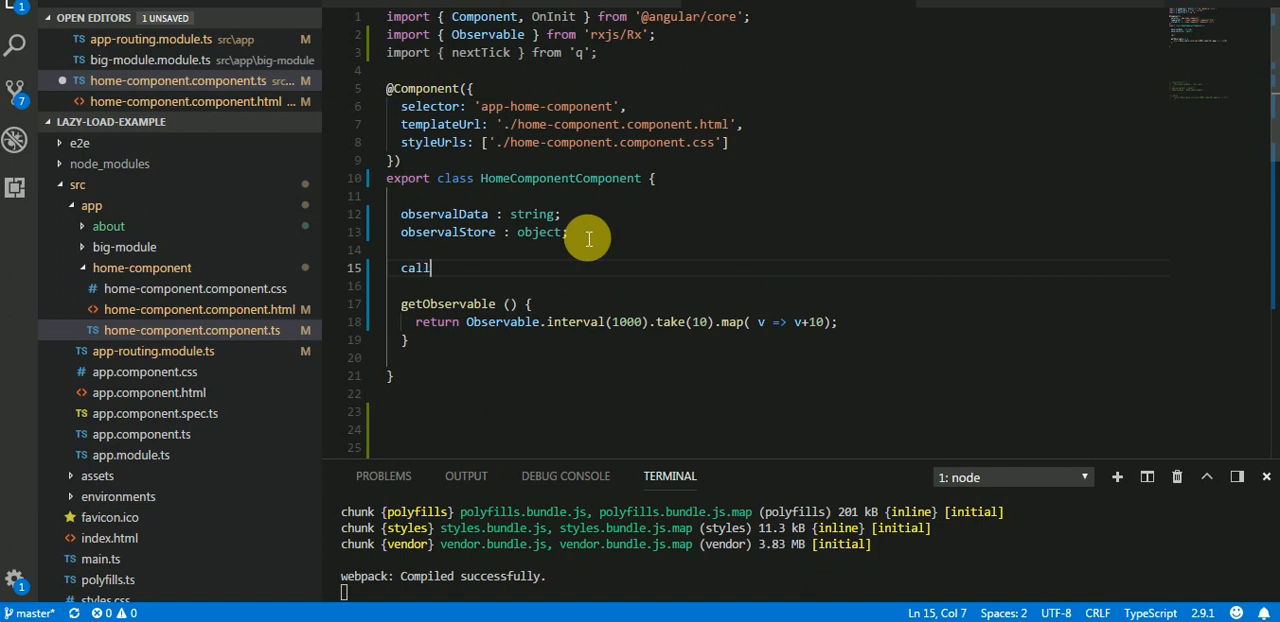
text(Obse)
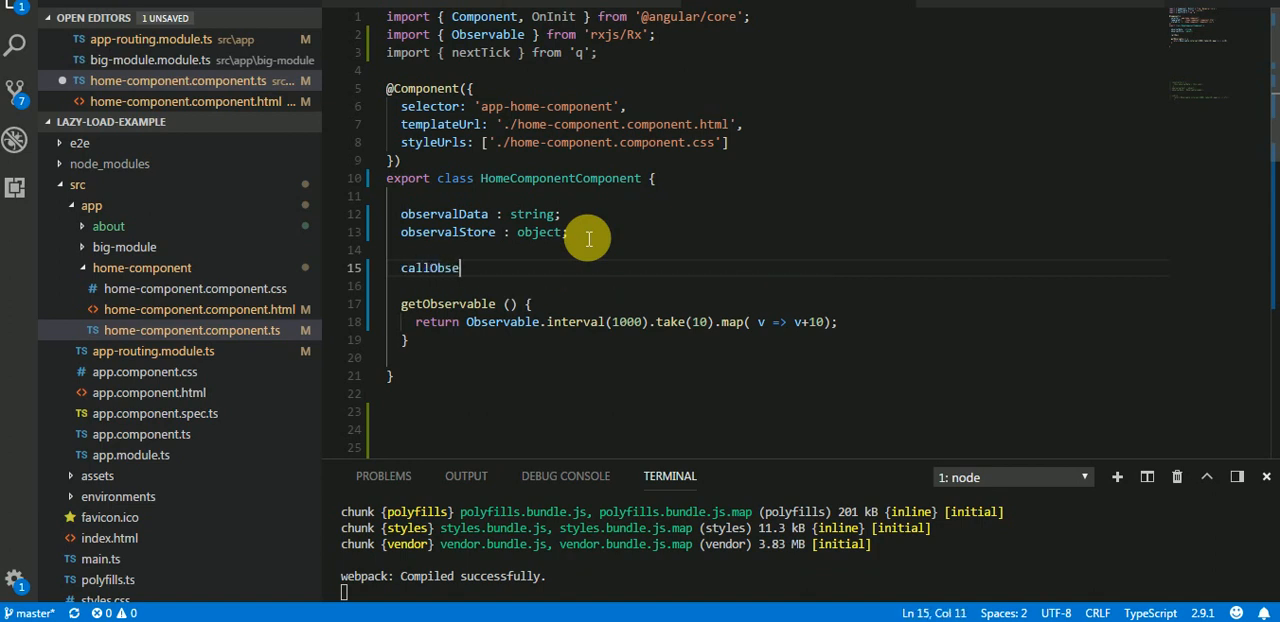
text(rvable()
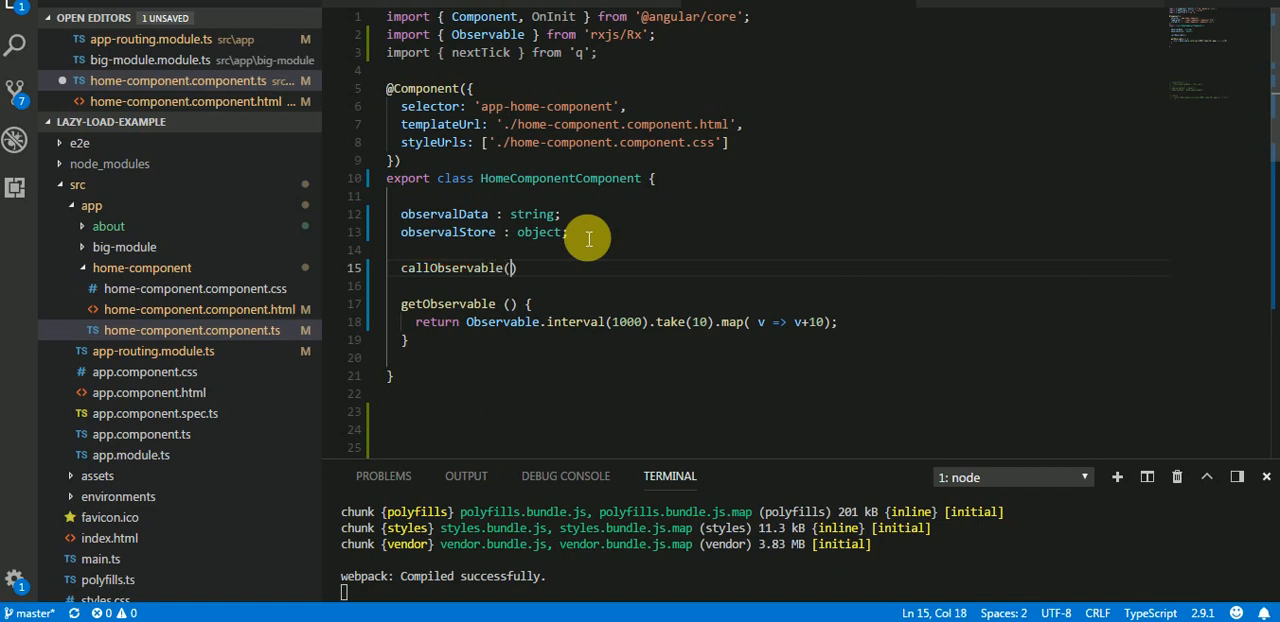
text({)
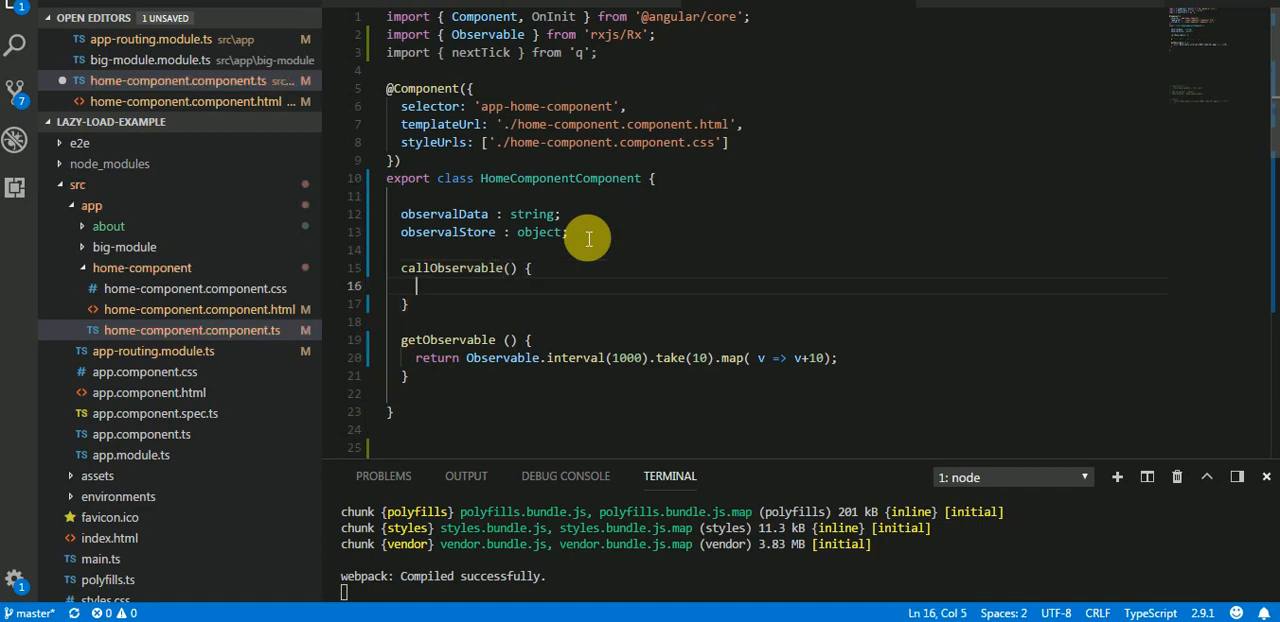
text(this.o)
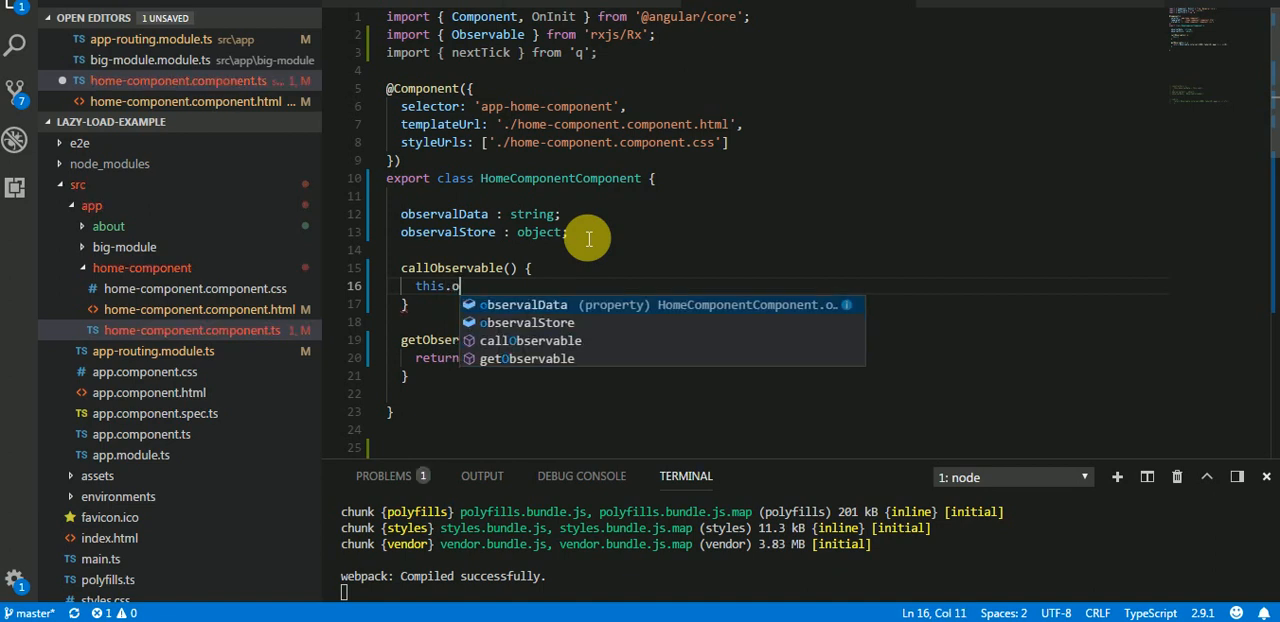
text(bservalStore)
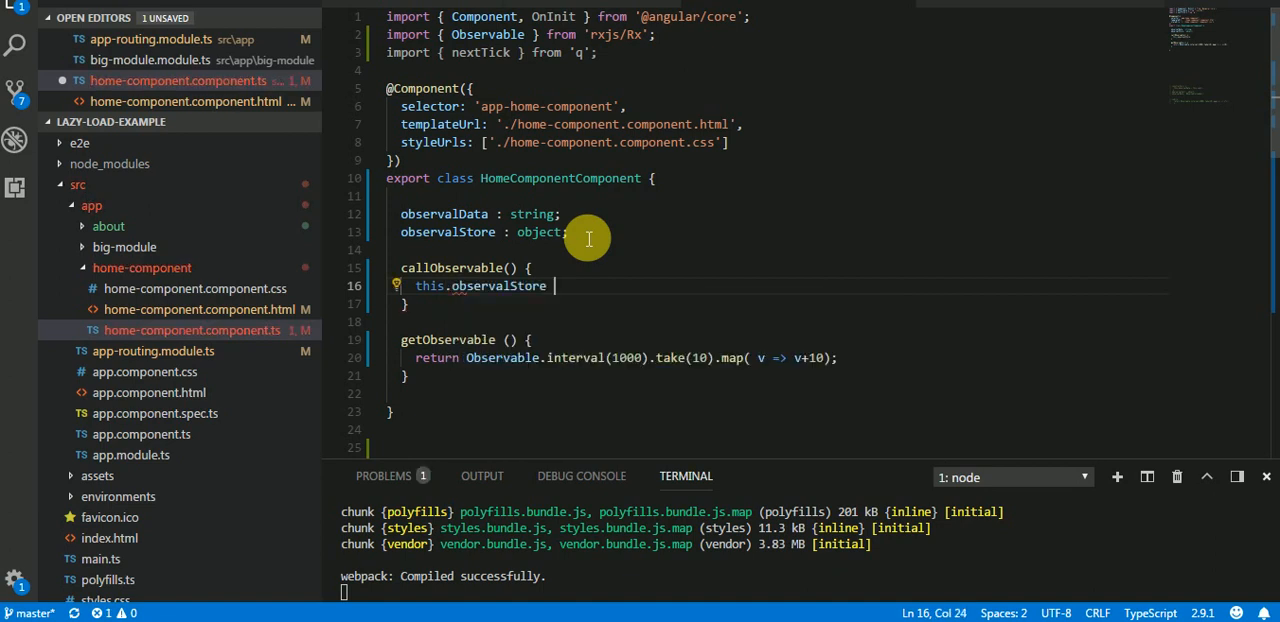
text(=)
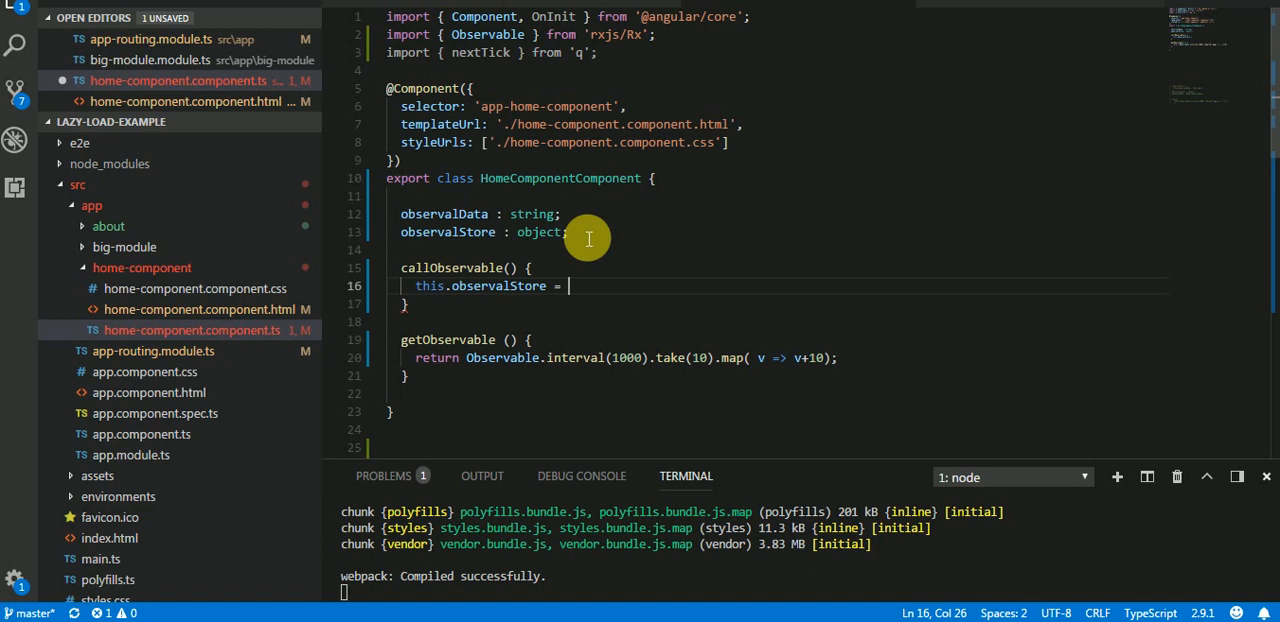
Step: Assign observalStore this.getObservable().subscribe(v => this.observalData = v);
text(th)
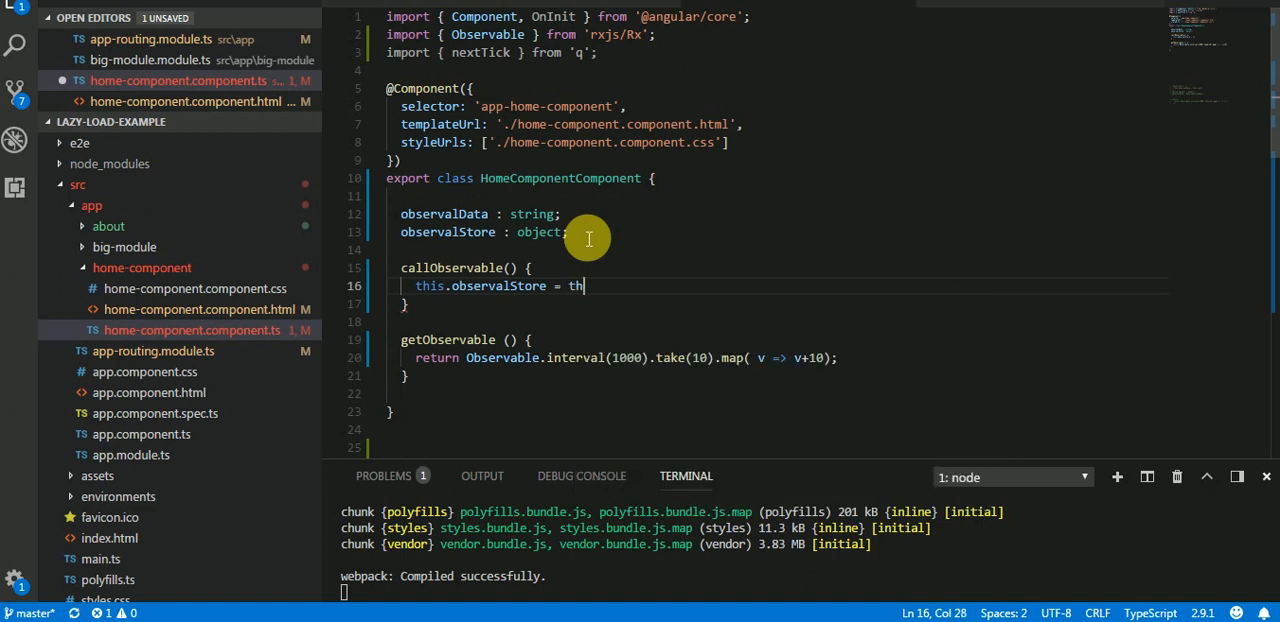
text(is.getObservable()
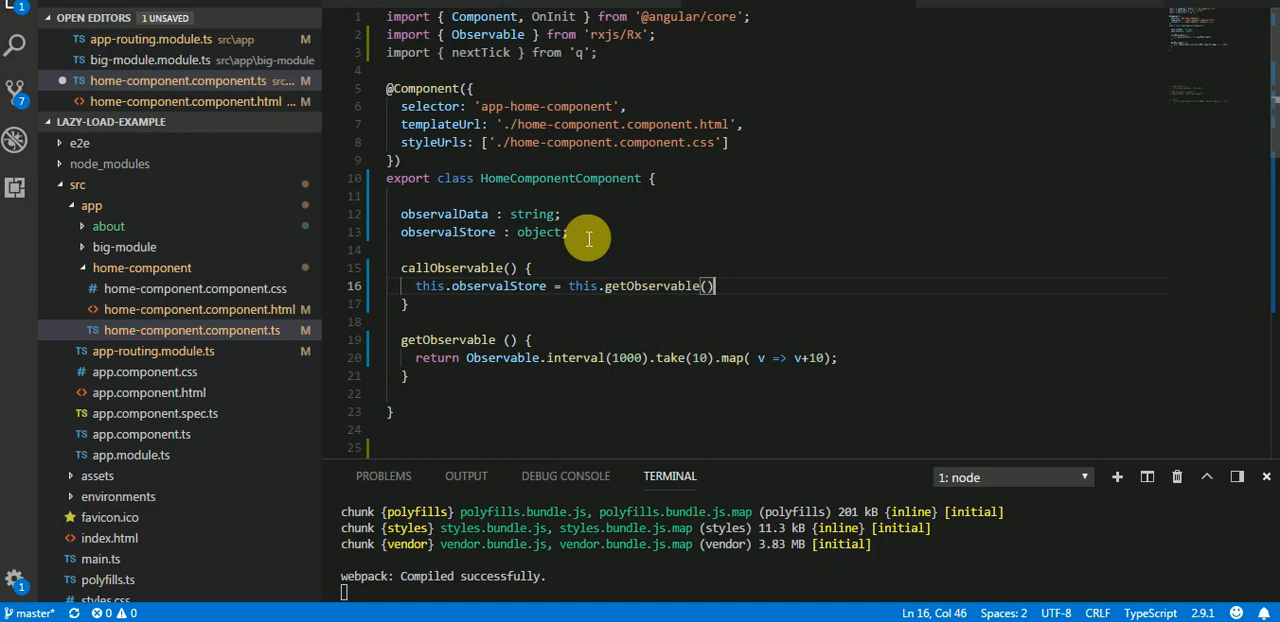
text(.)
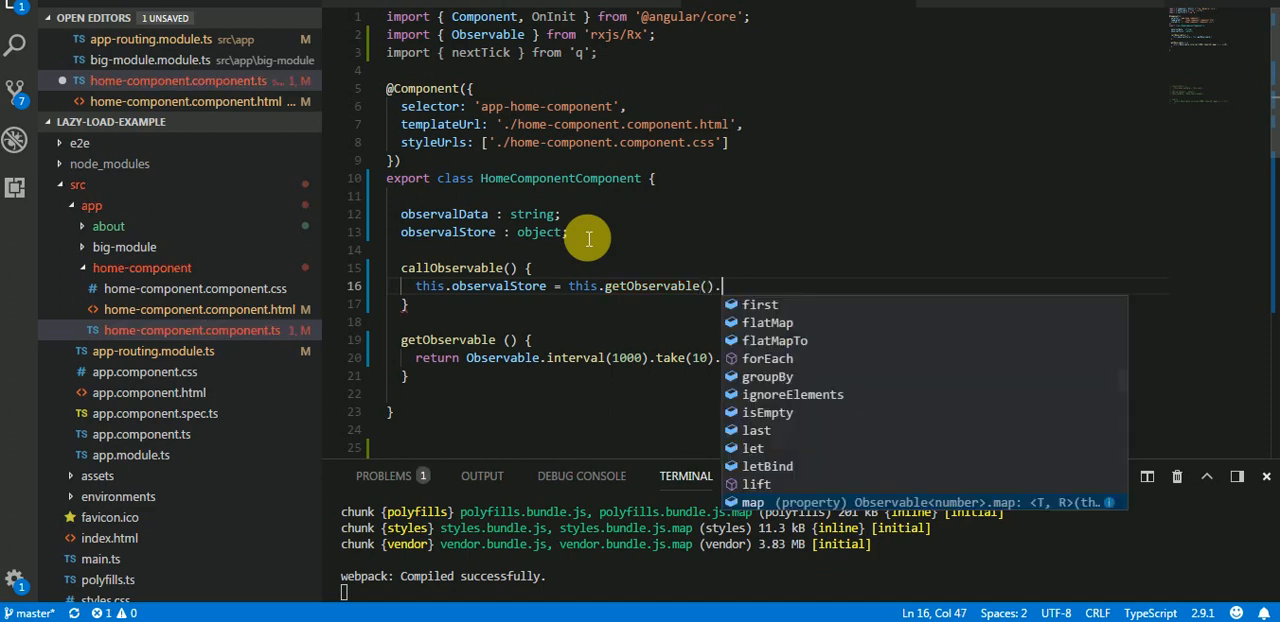
text(subscribe()
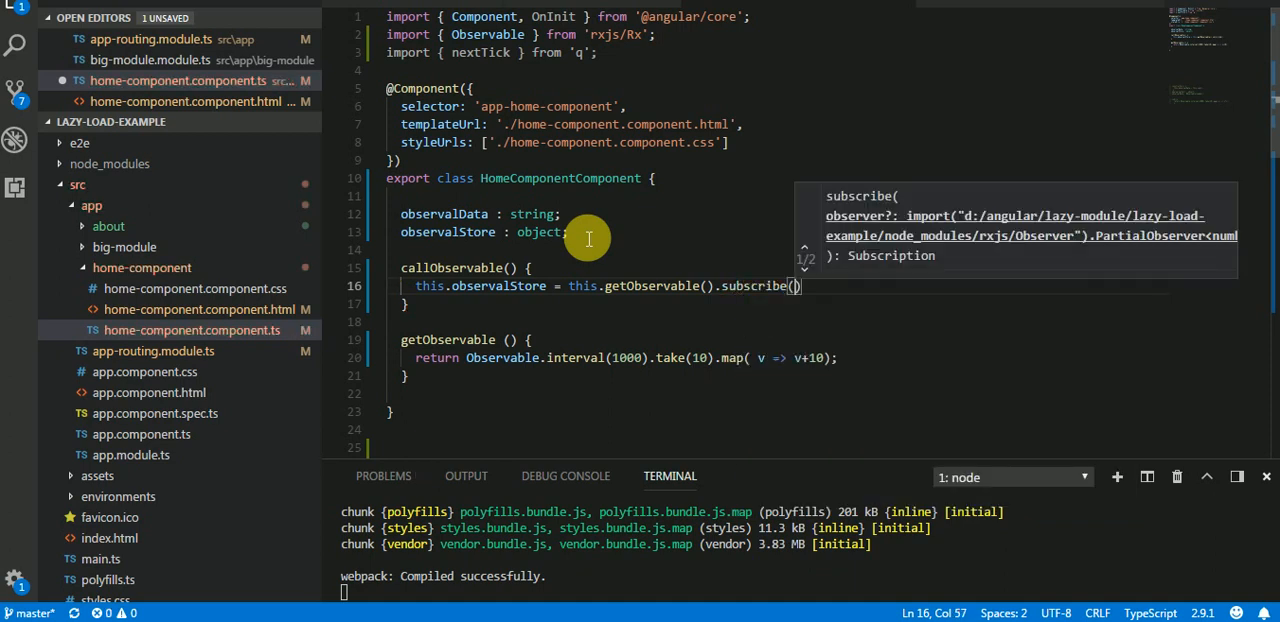
text(v)
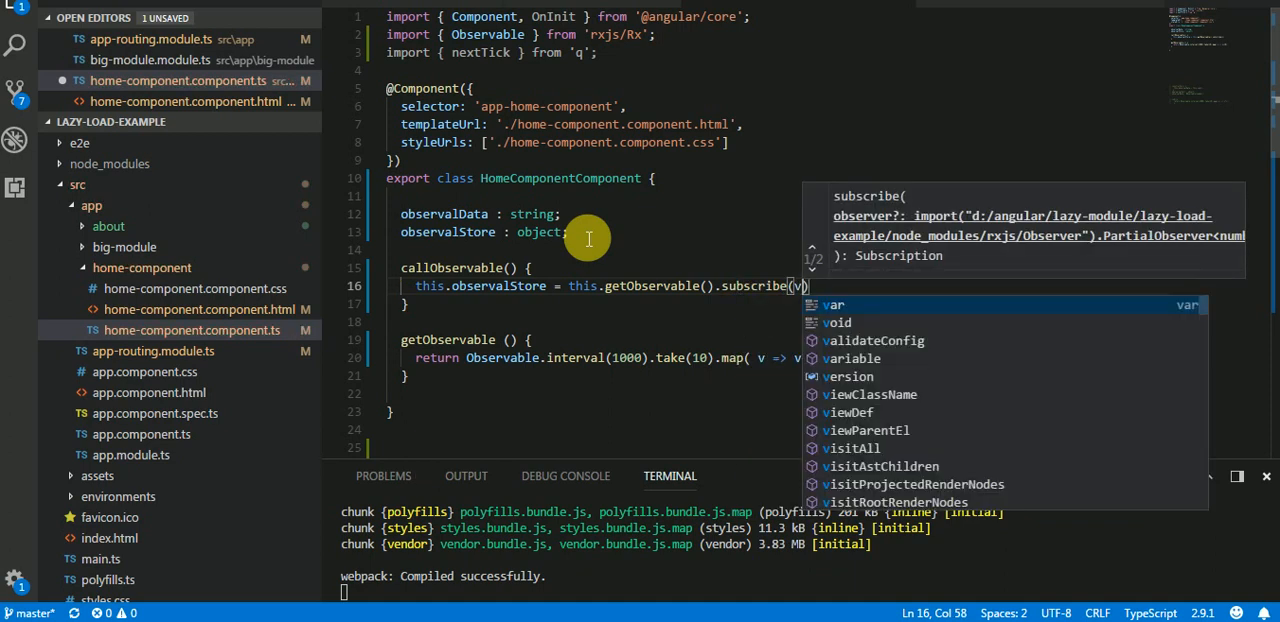
text(=>)
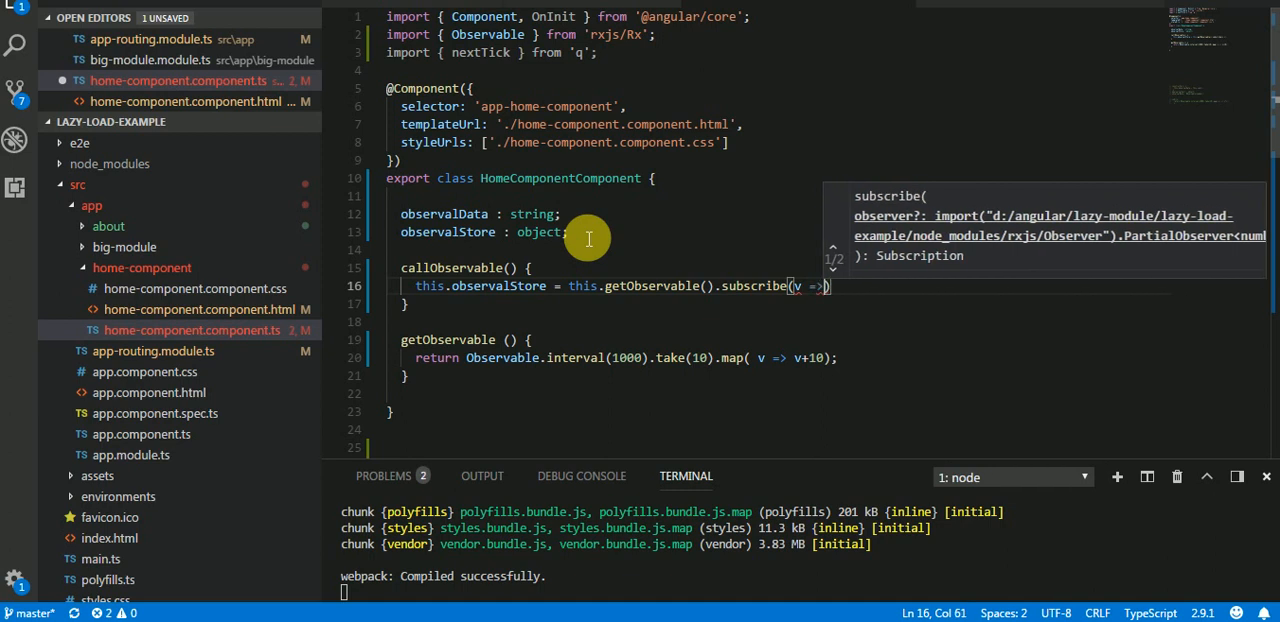
text(this)
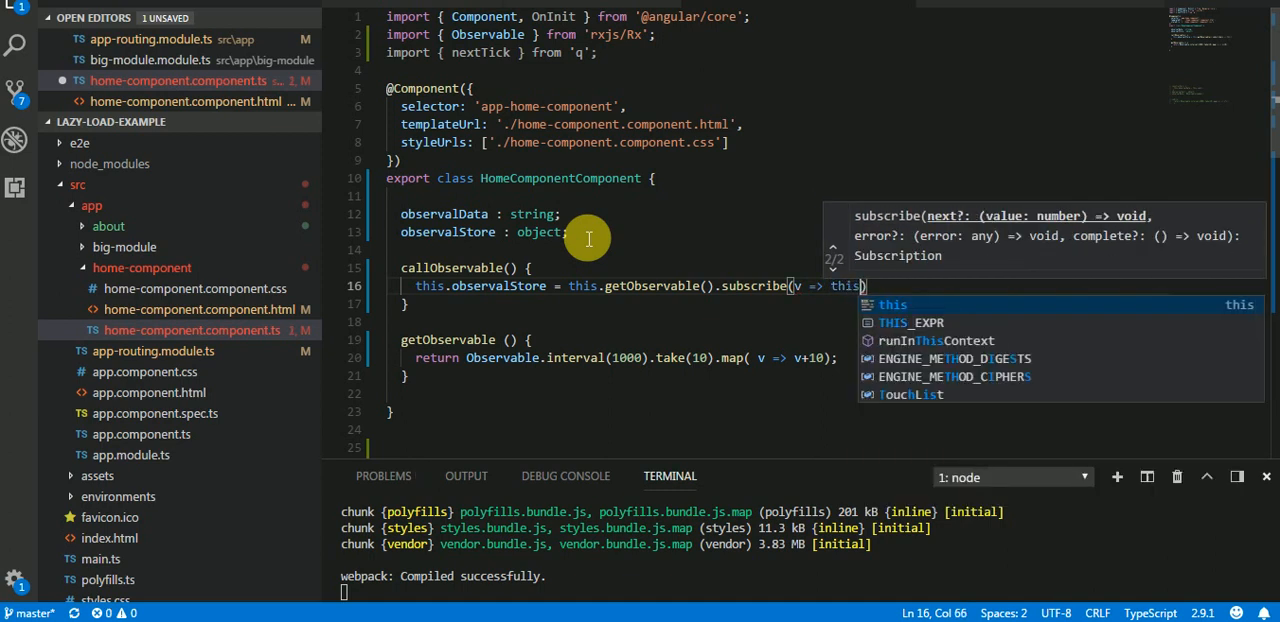
text(.o)
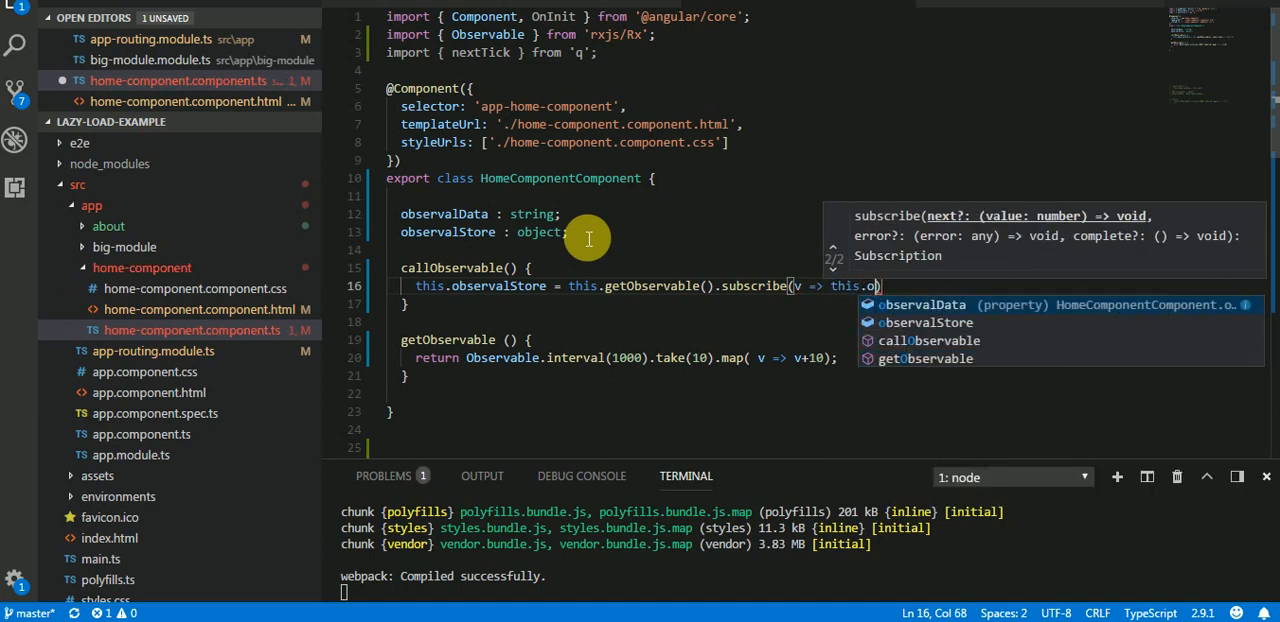
text(bservalData =v)
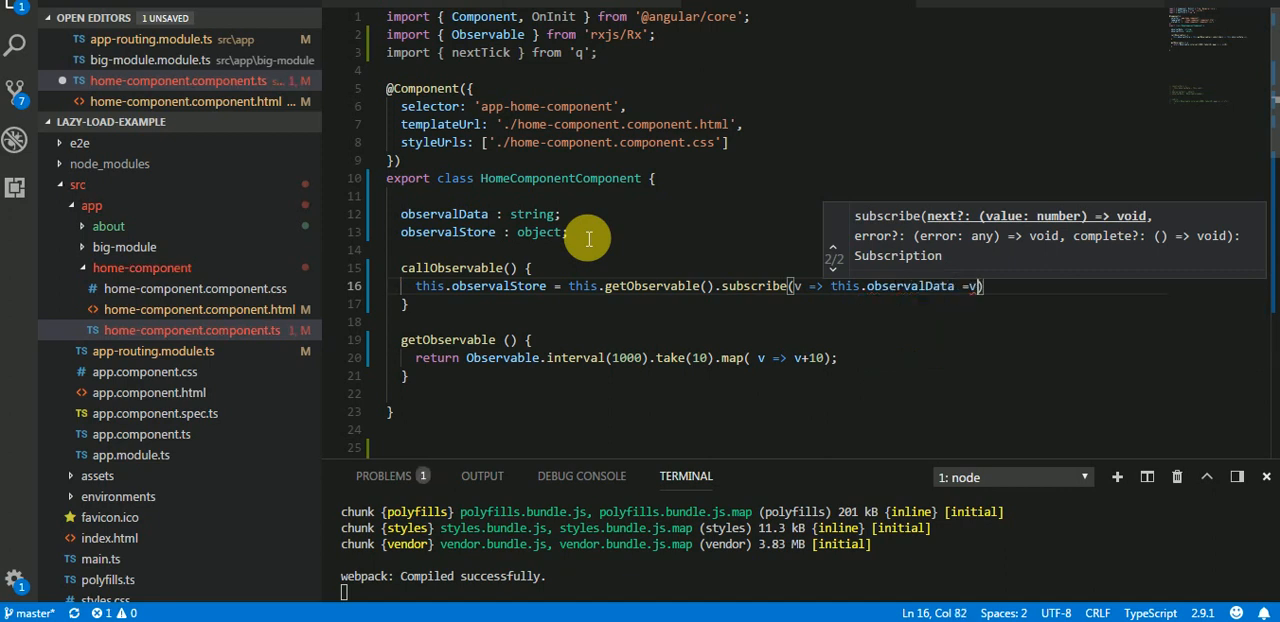
text(" ")
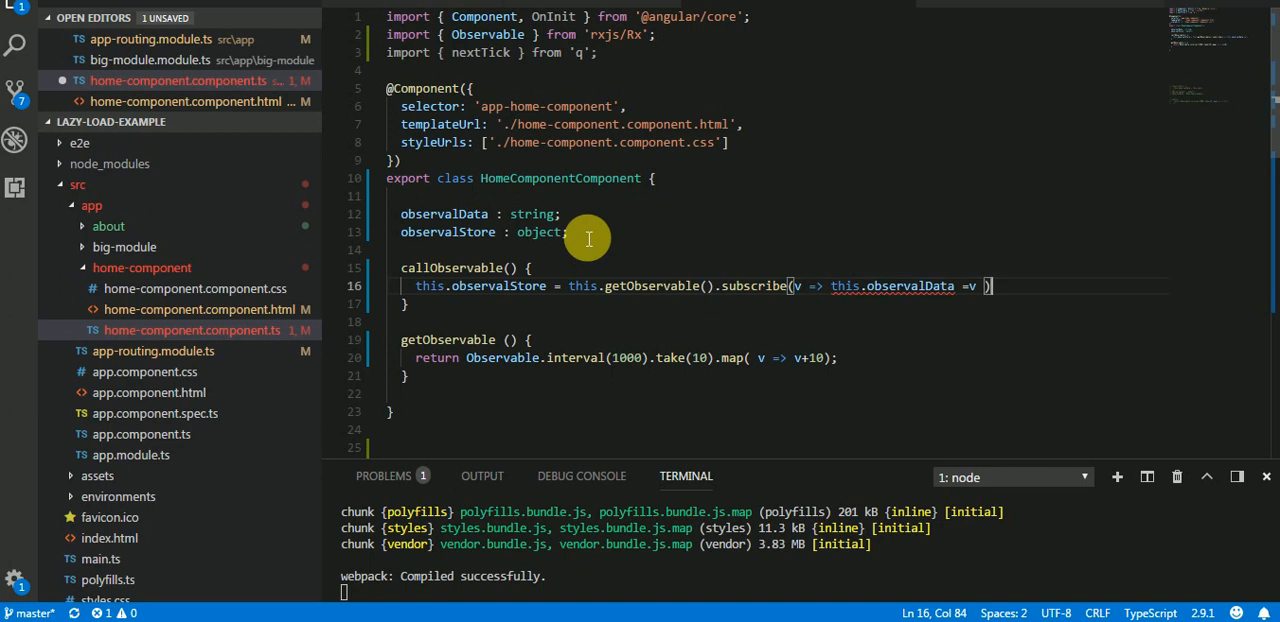
text(;)
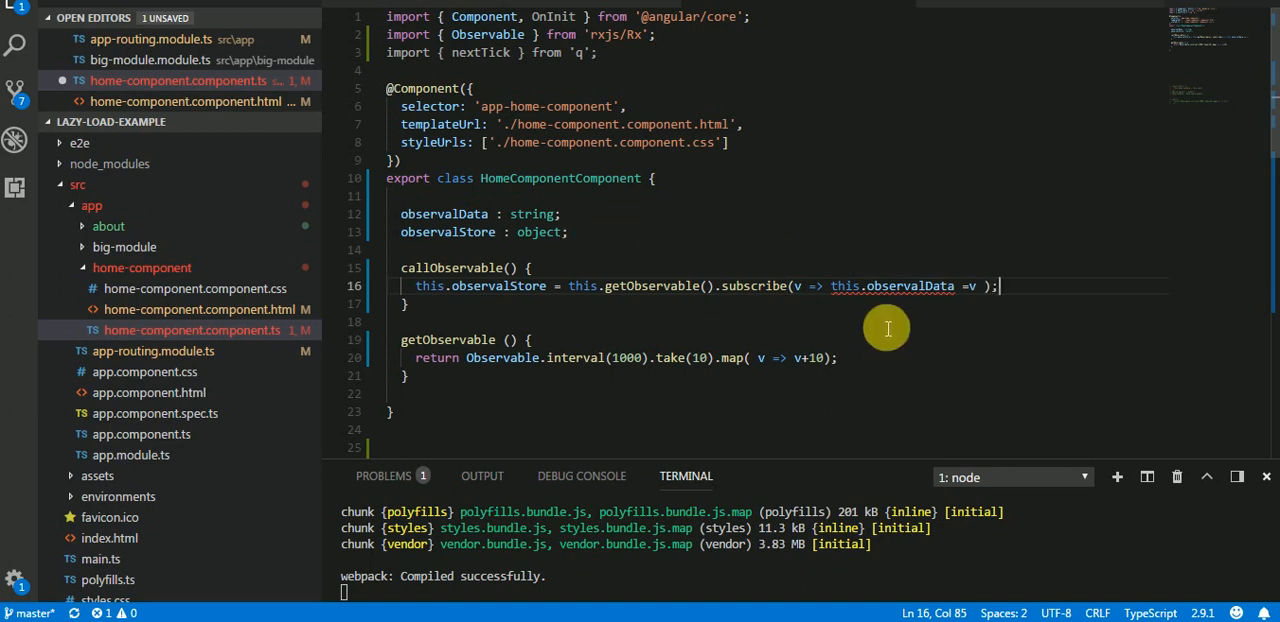
mouse_move(893, 297)
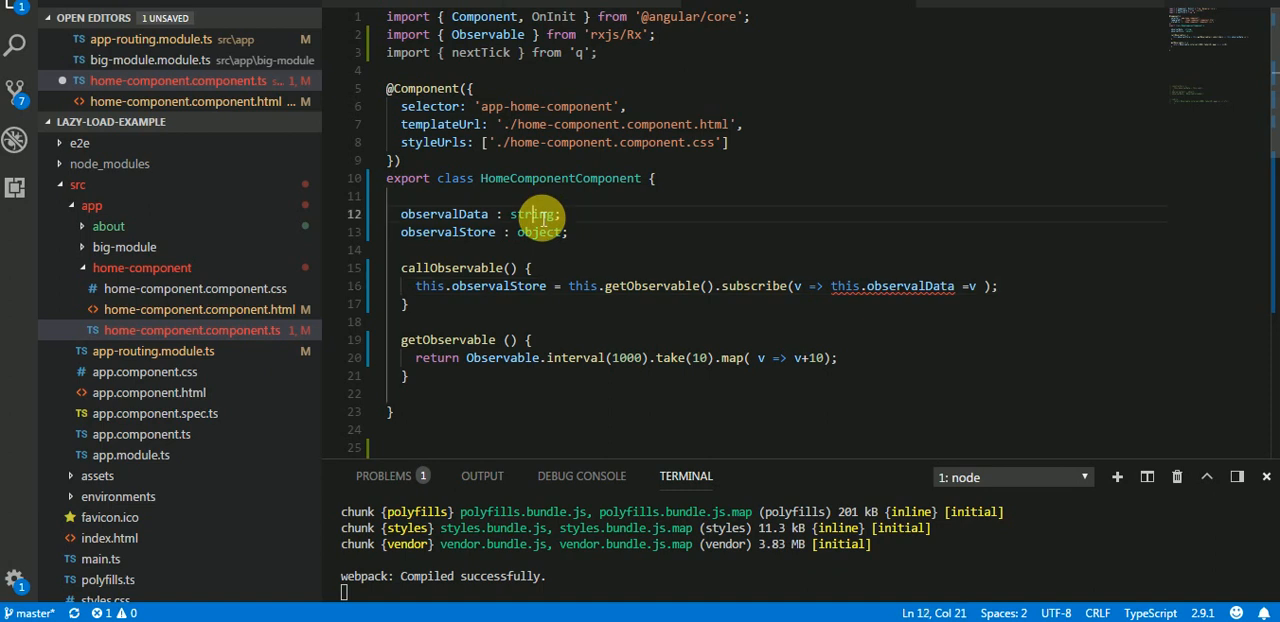
Step: Change observalData's type from string to number and select the property name
text(number)
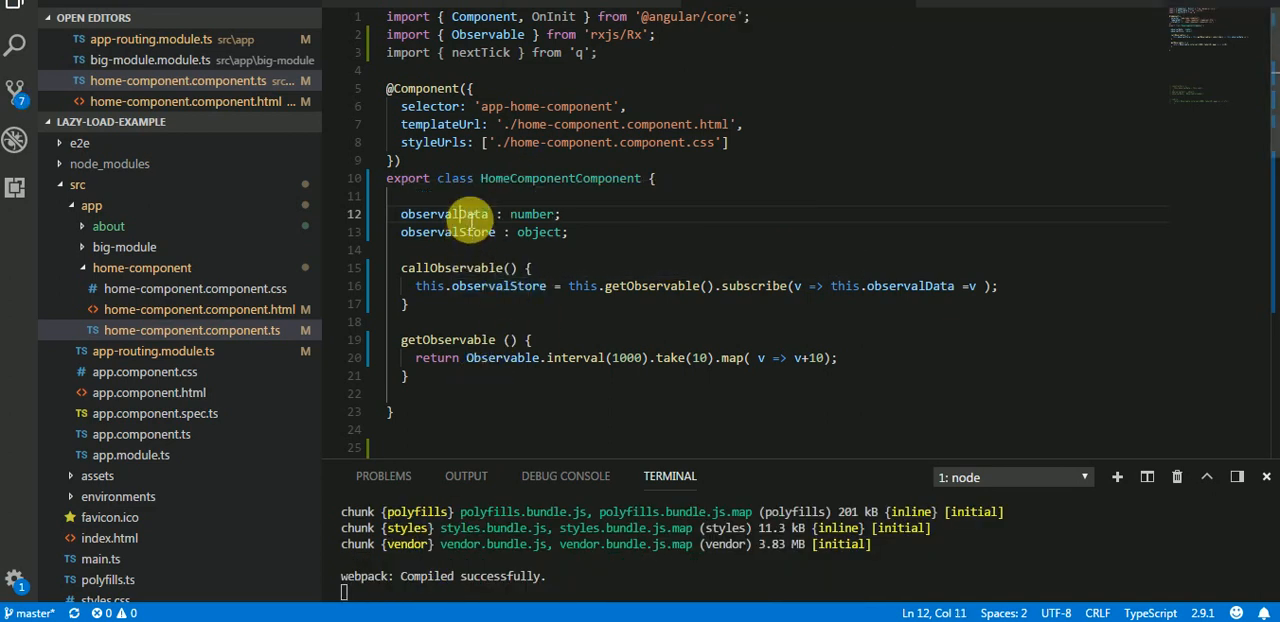
double_click(447, 213)
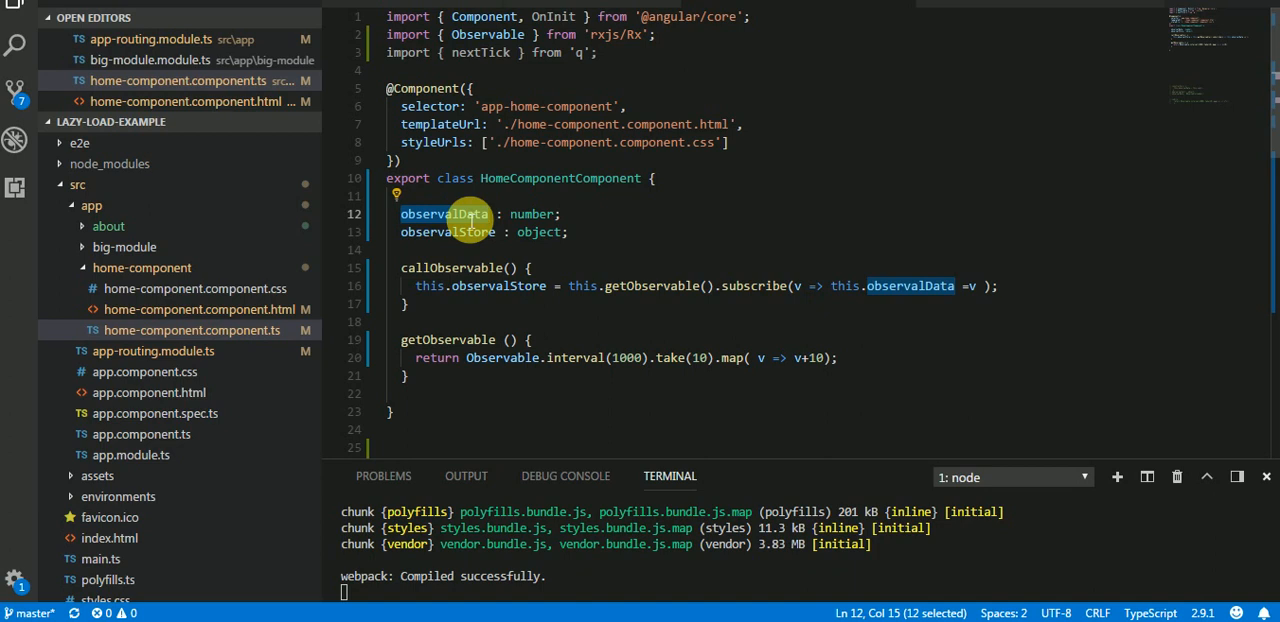
mouse_move(944, 18)
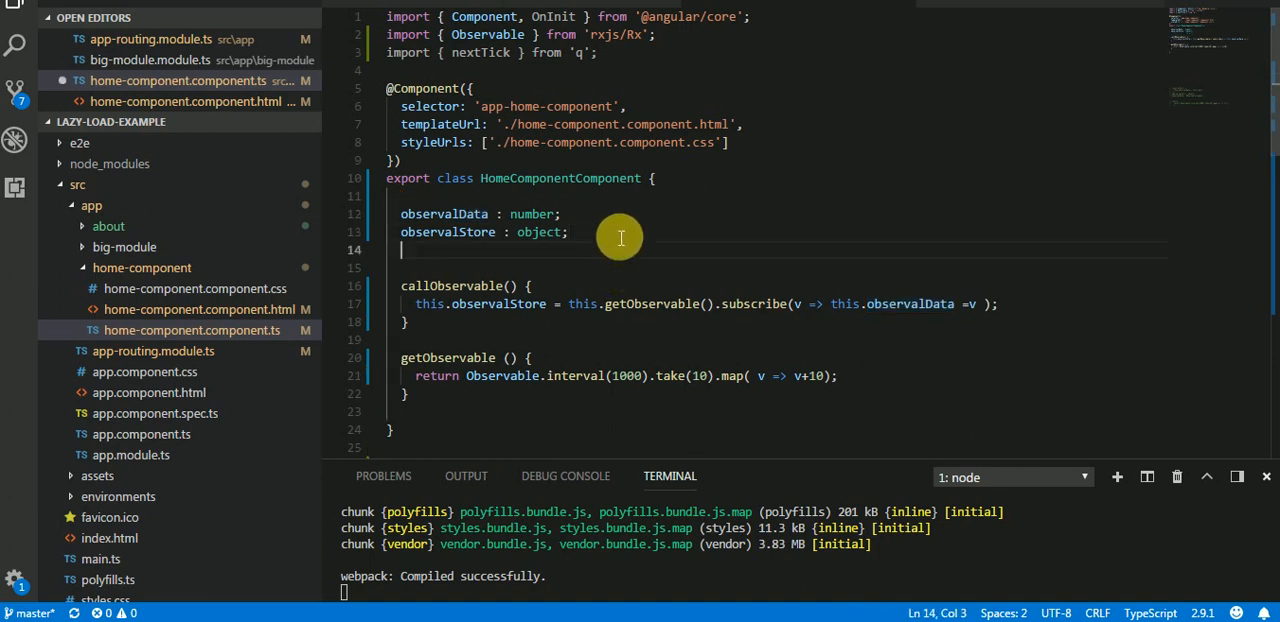
Step: Add a constructor whose body calls this.callObservable();
text(constructor)
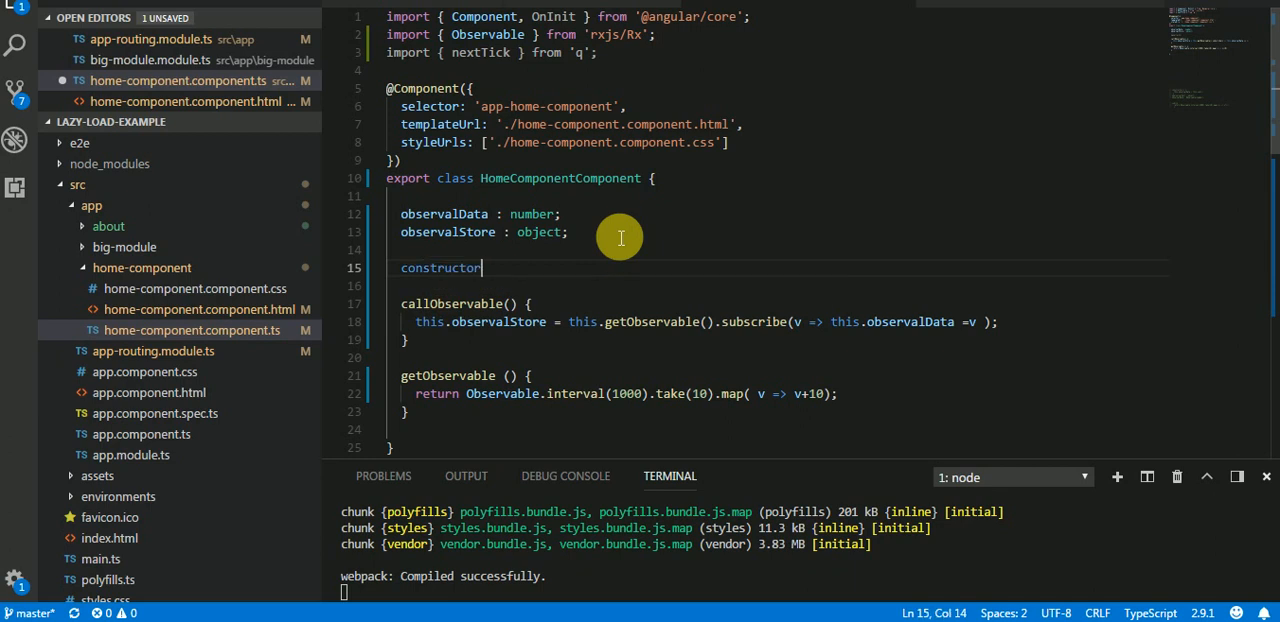
text((){})
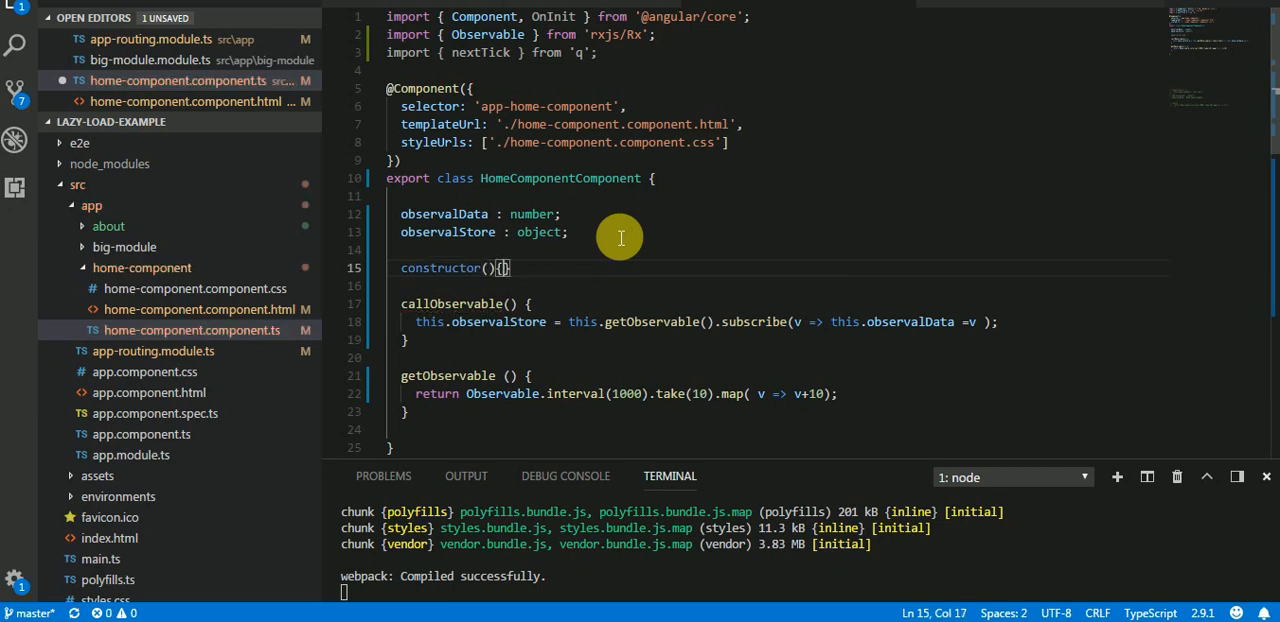
text(this.callObservable()
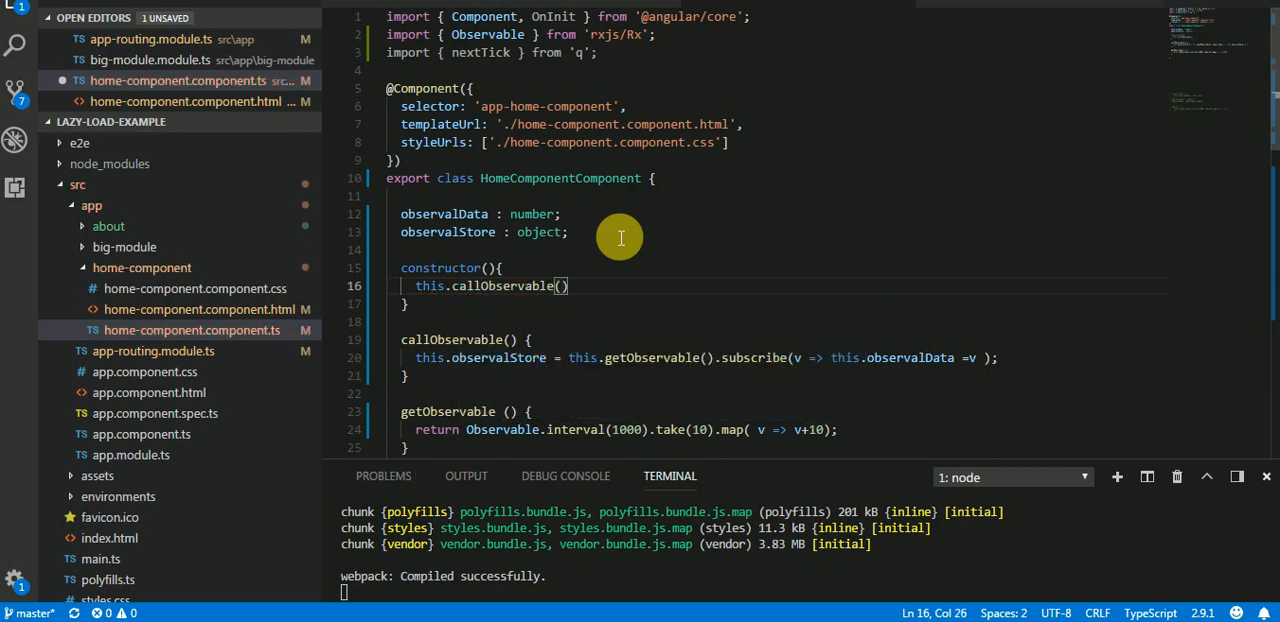
text(;)
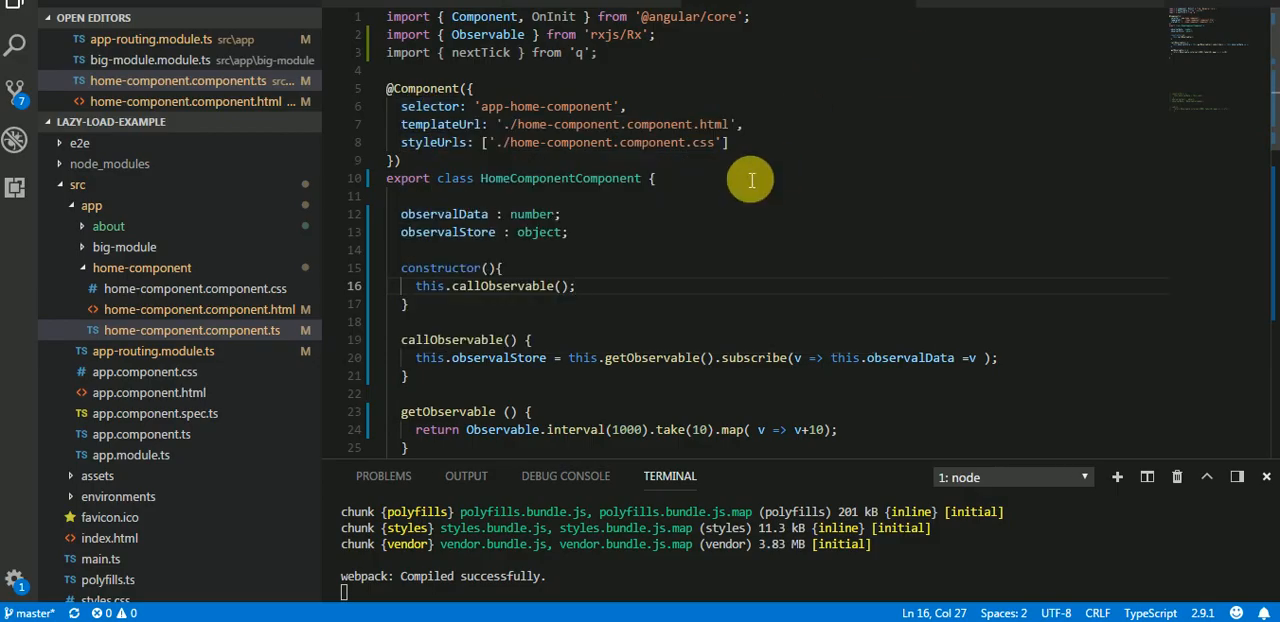
mouse_move(551, 349)
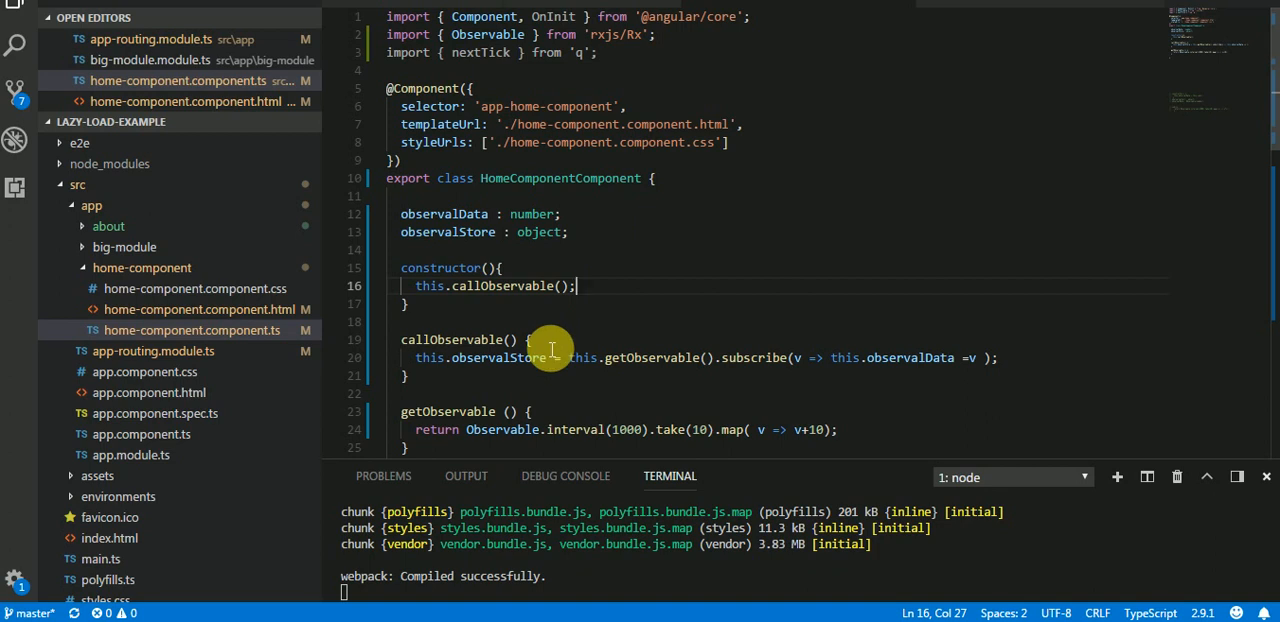
mouse_move(555, 367)
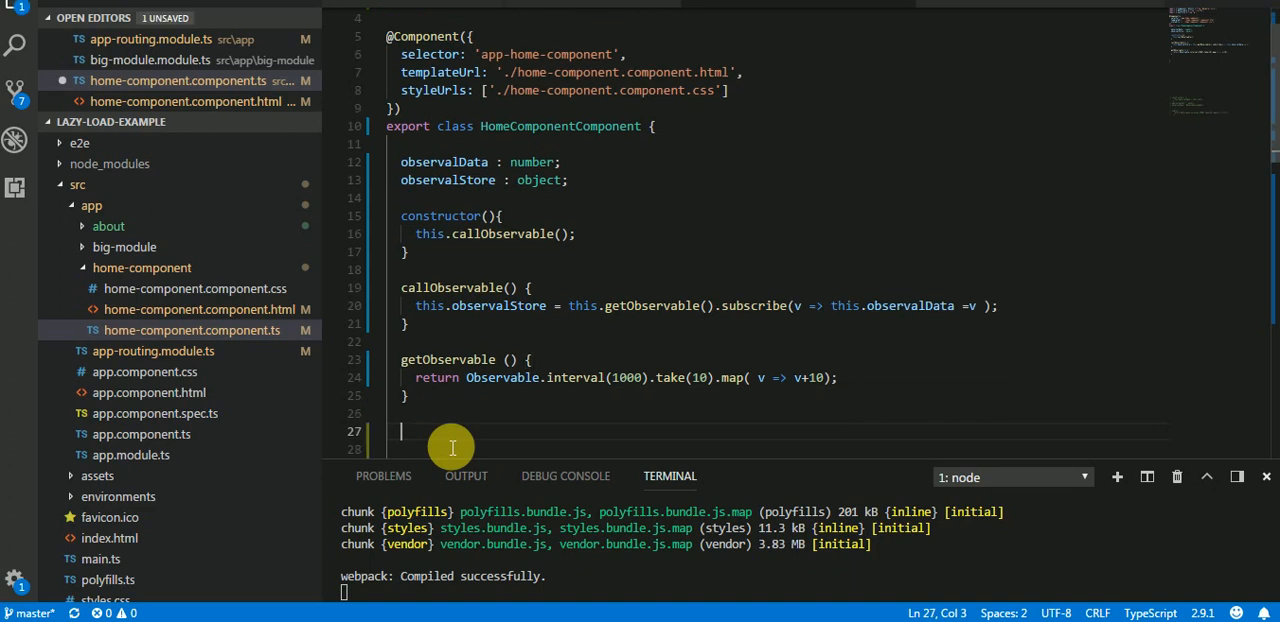
Step: Type ngOnDistroy(){ this.observalStore.uns } below getObservable
text(ngOn)
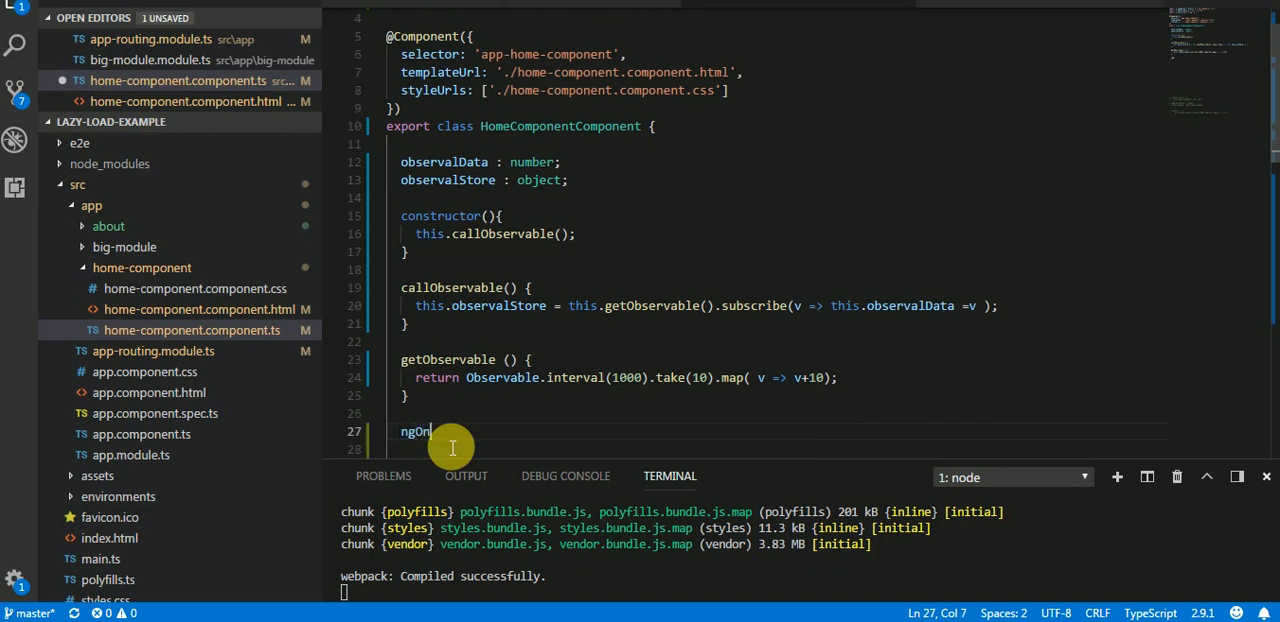
text(Distr)
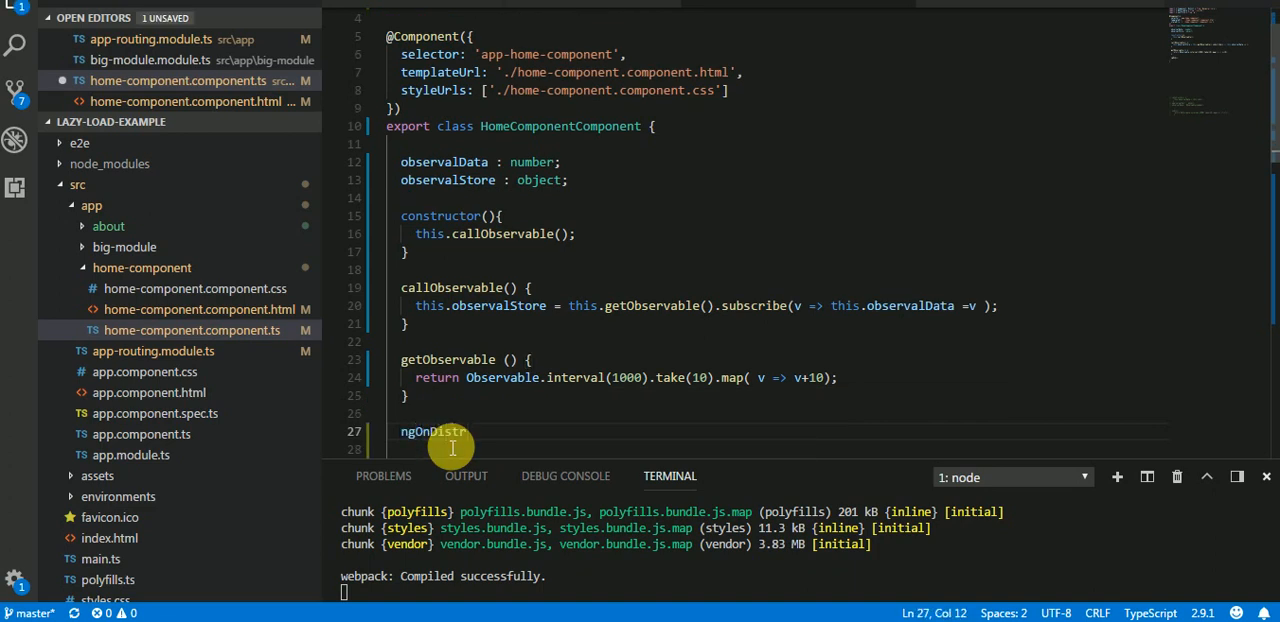
text(oy(){)
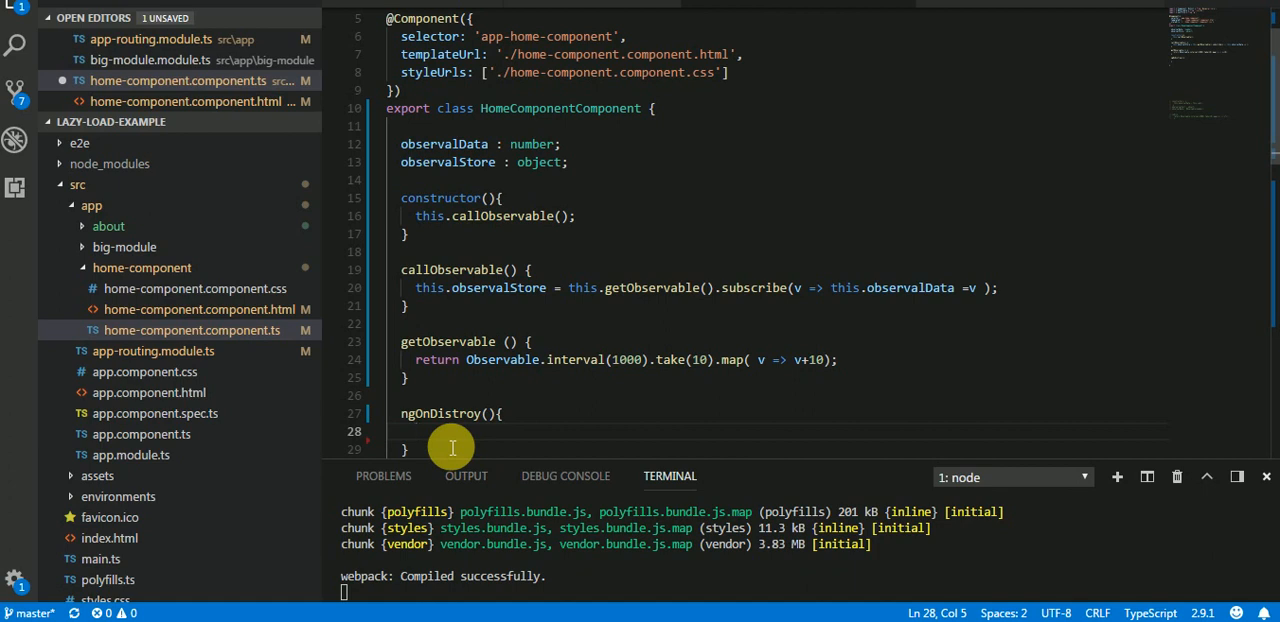
text(this.)
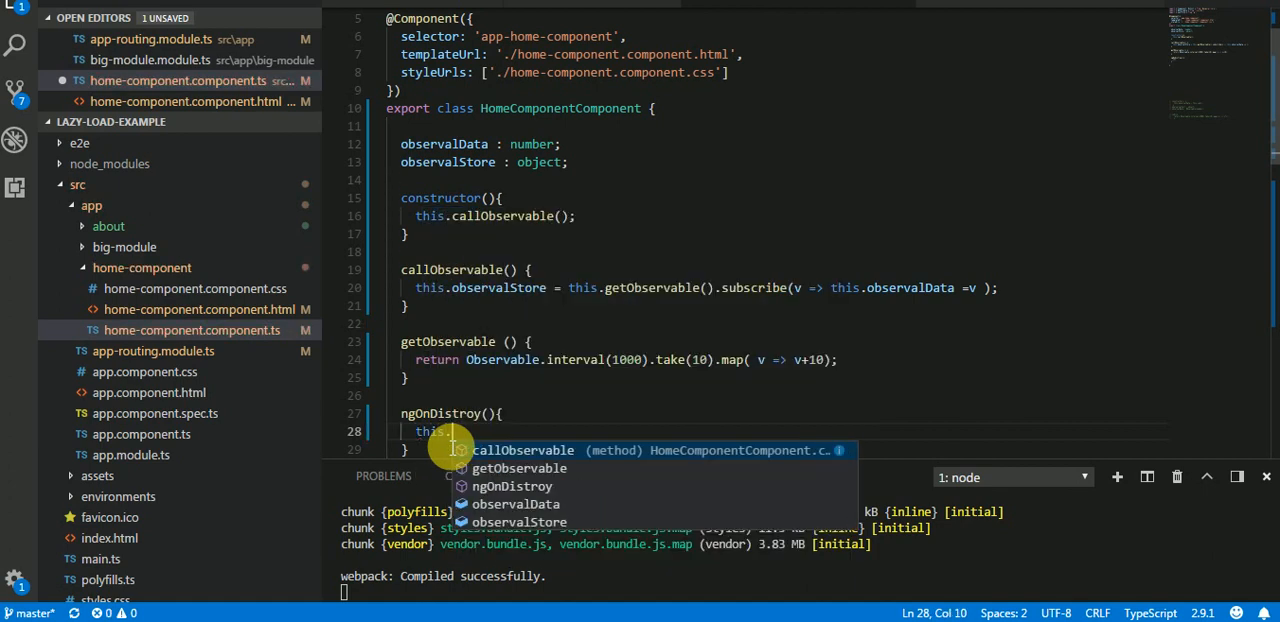
text(observalStore.)
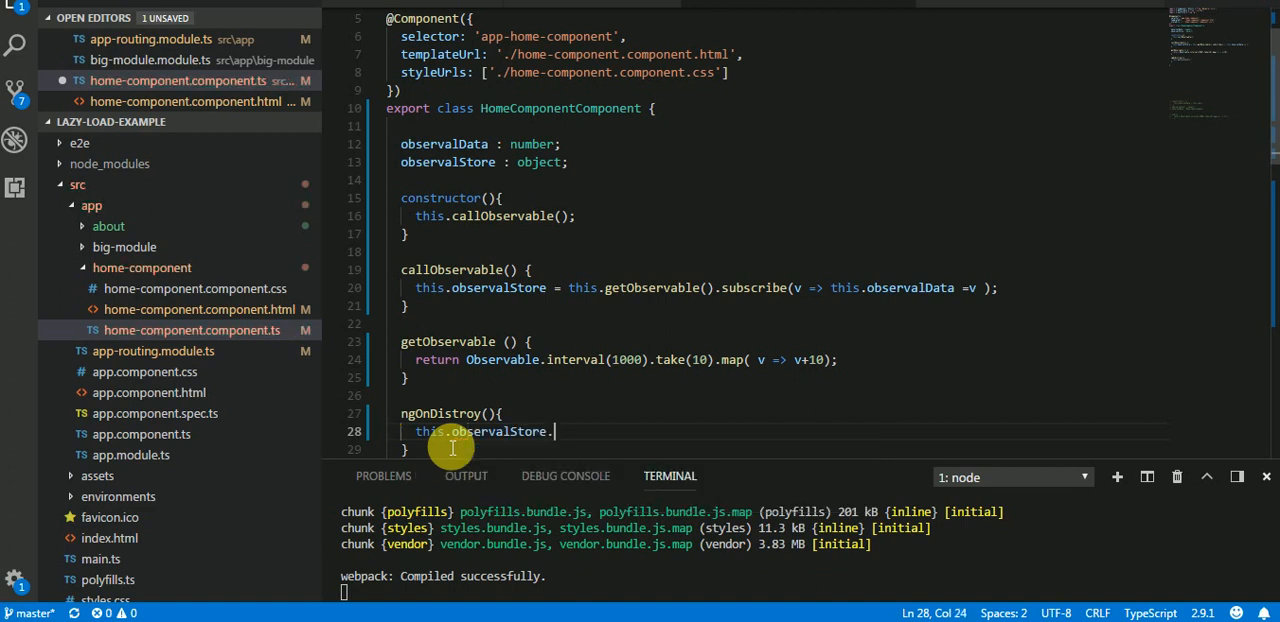
text(uns)
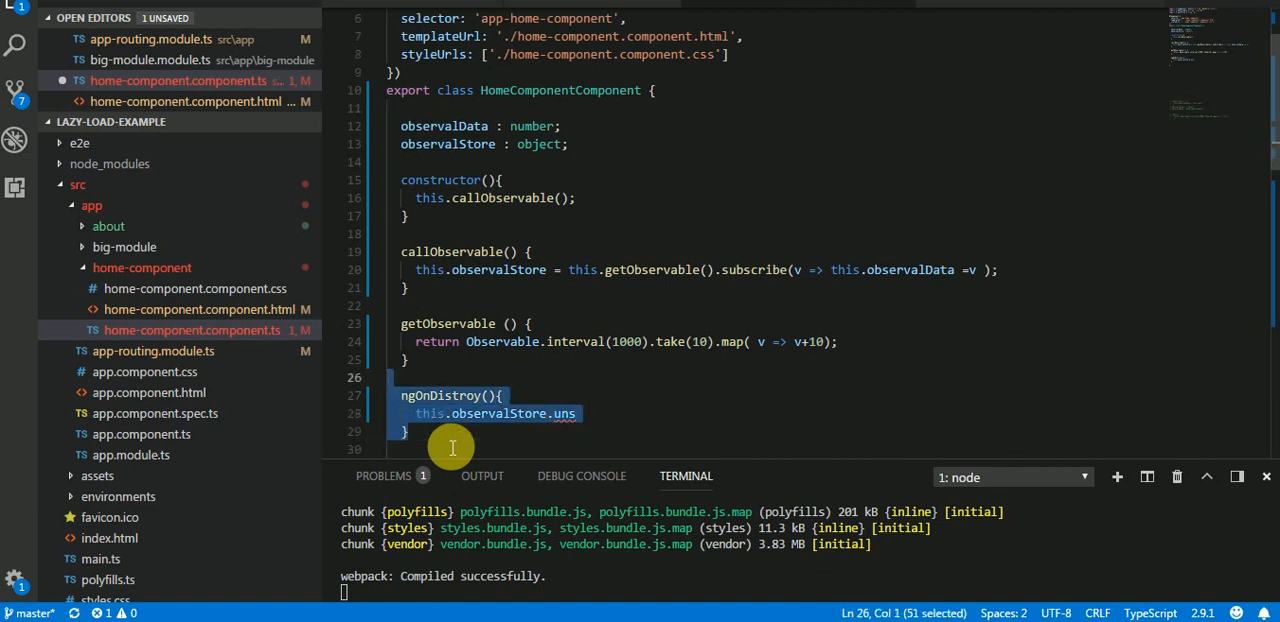
Step: Delete the unfinished ngOnDistroy method and the callObservable method, leaving a blank line
key(Delete)
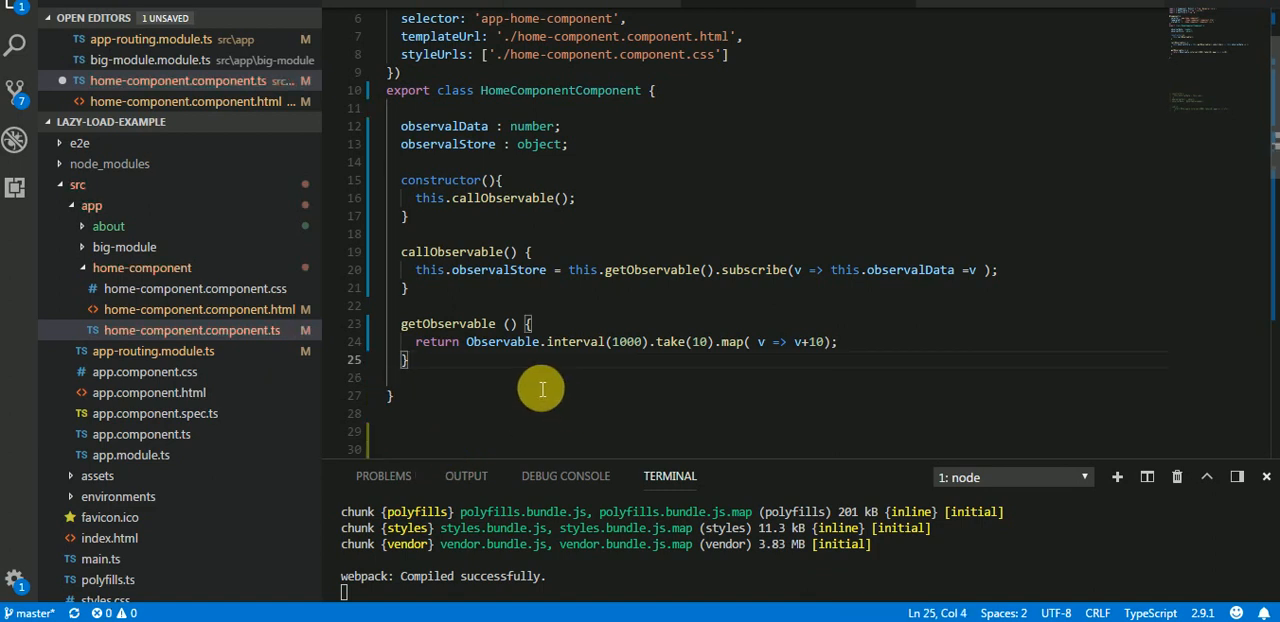
mouse_move(415, 262)
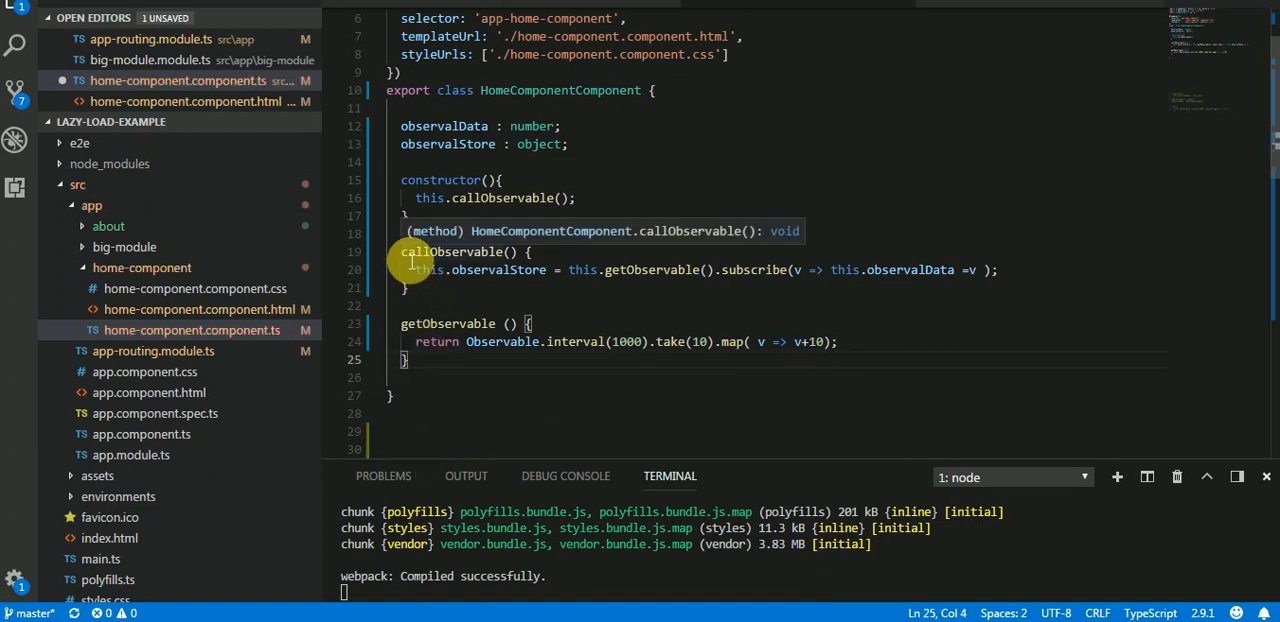
mouse_move(508, 280)
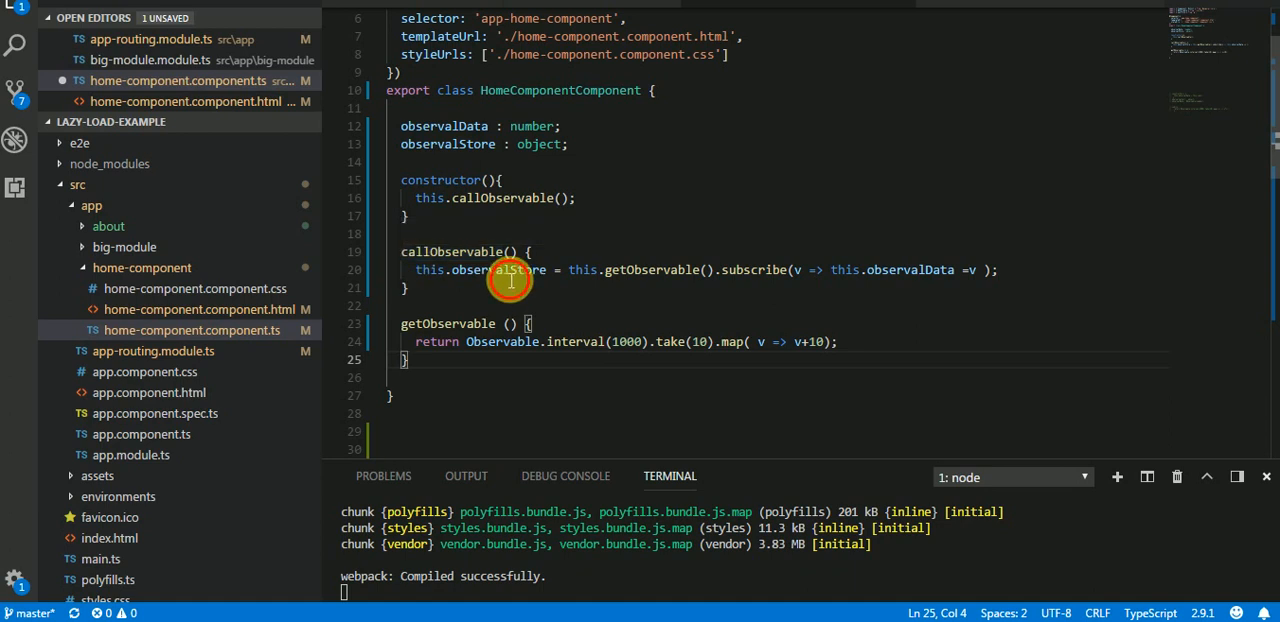
double_click(495, 270)
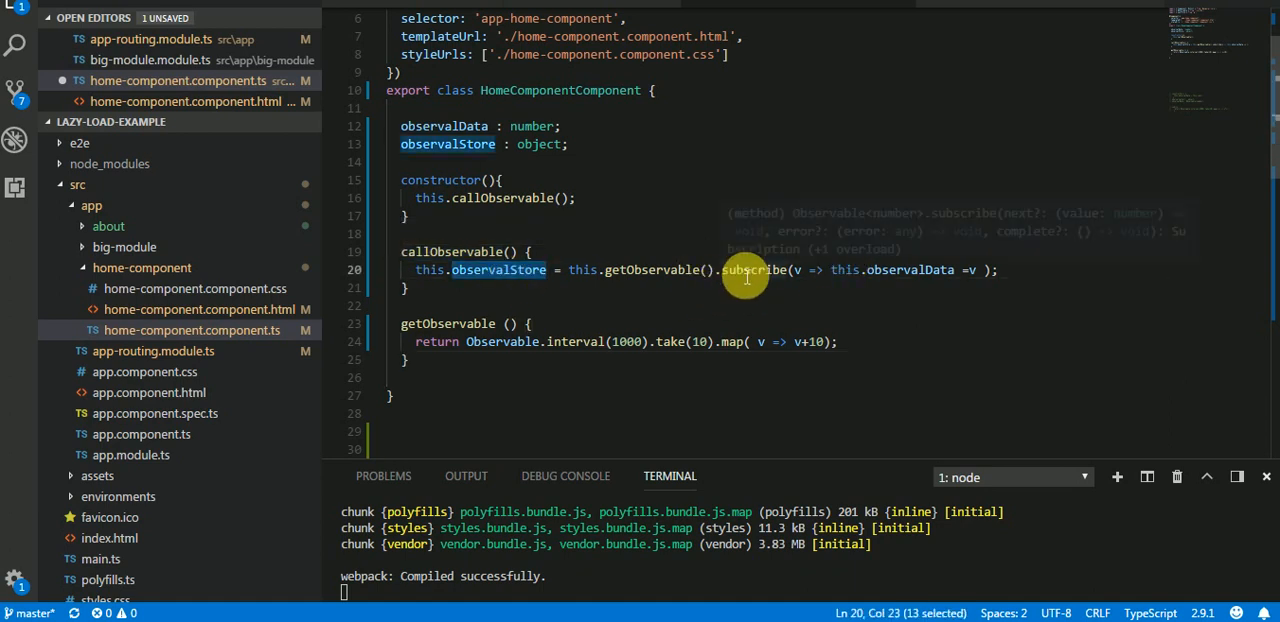
mouse_move(415, 259)
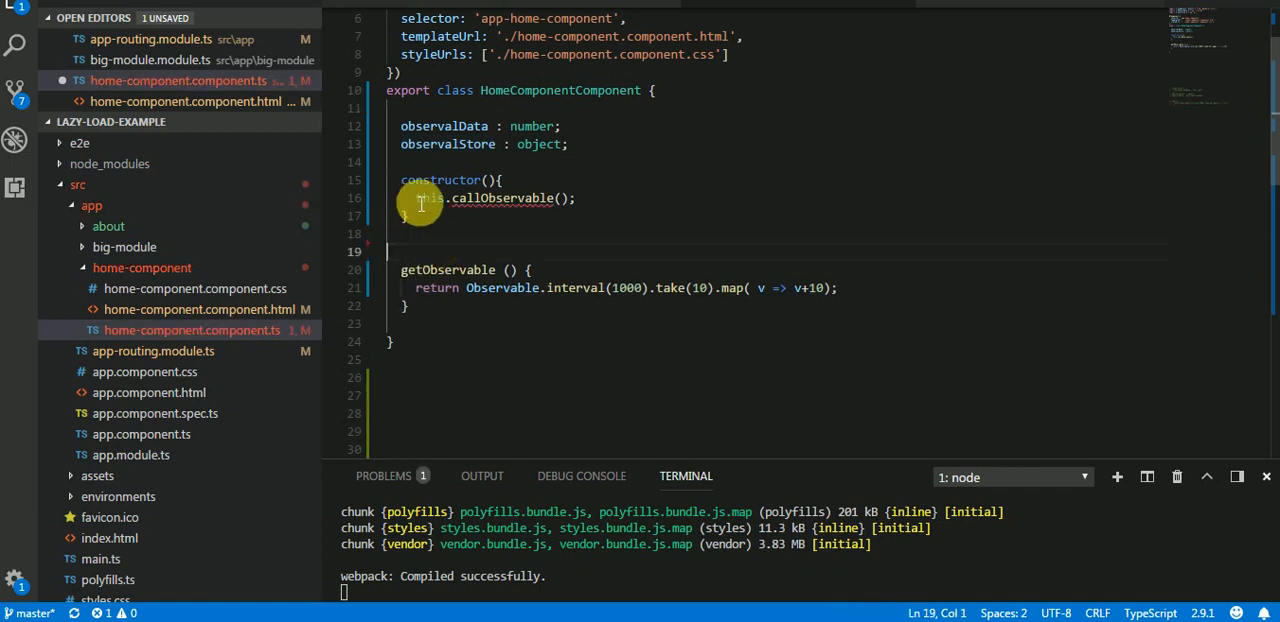
drag(417, 198, 575, 198)
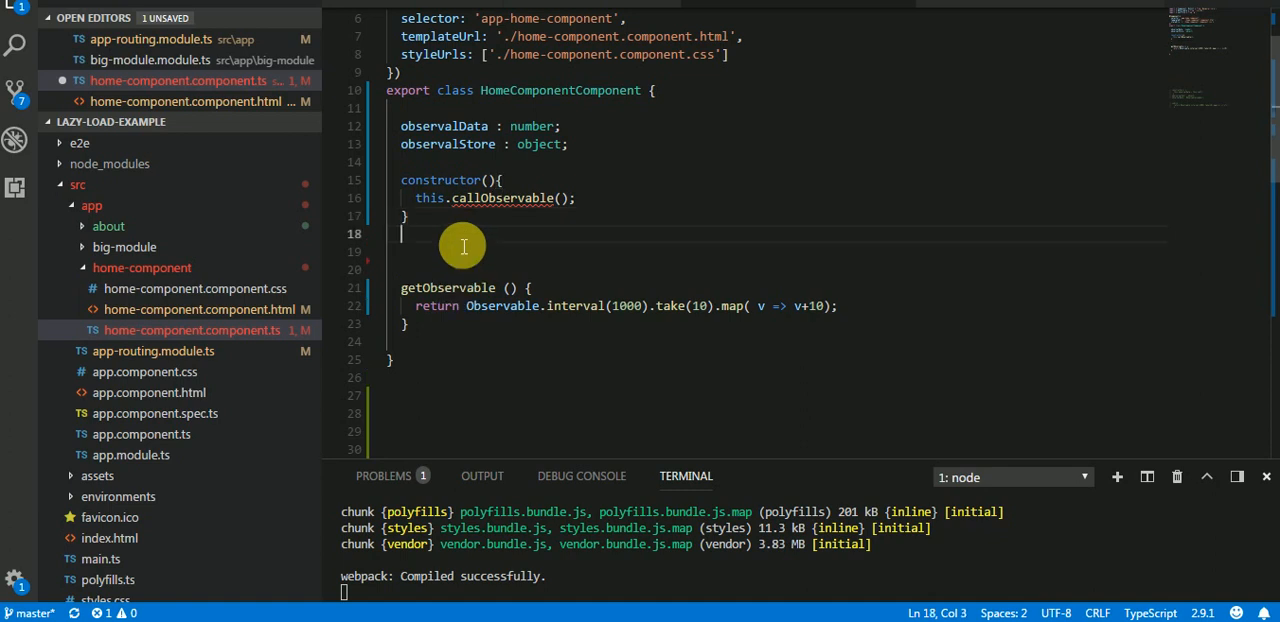
key(Enter)
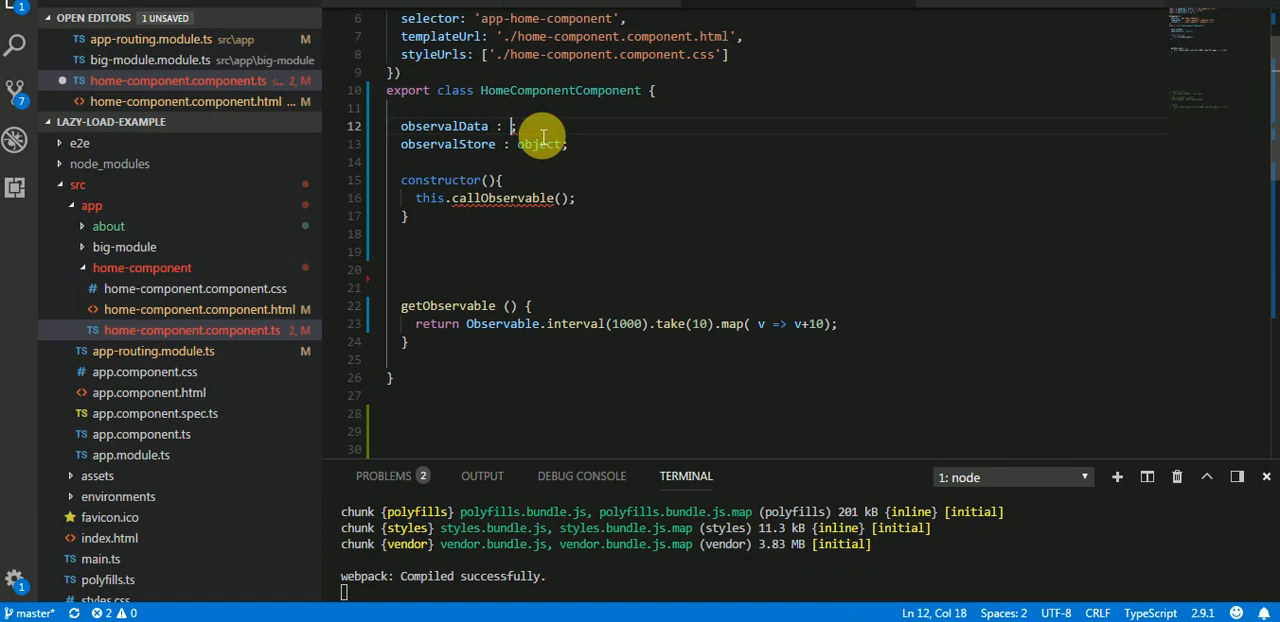
Step: Retype observalData as Observable<number> and make the constructor call this.getObservable()
text(Observable)
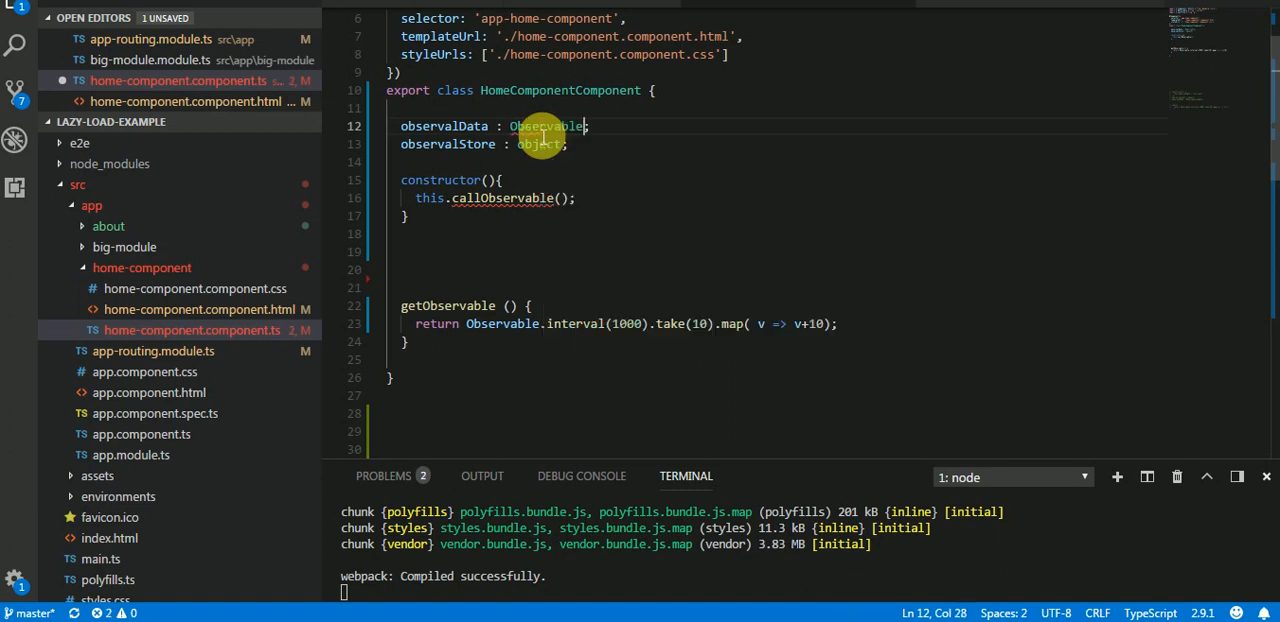
text(<number>)
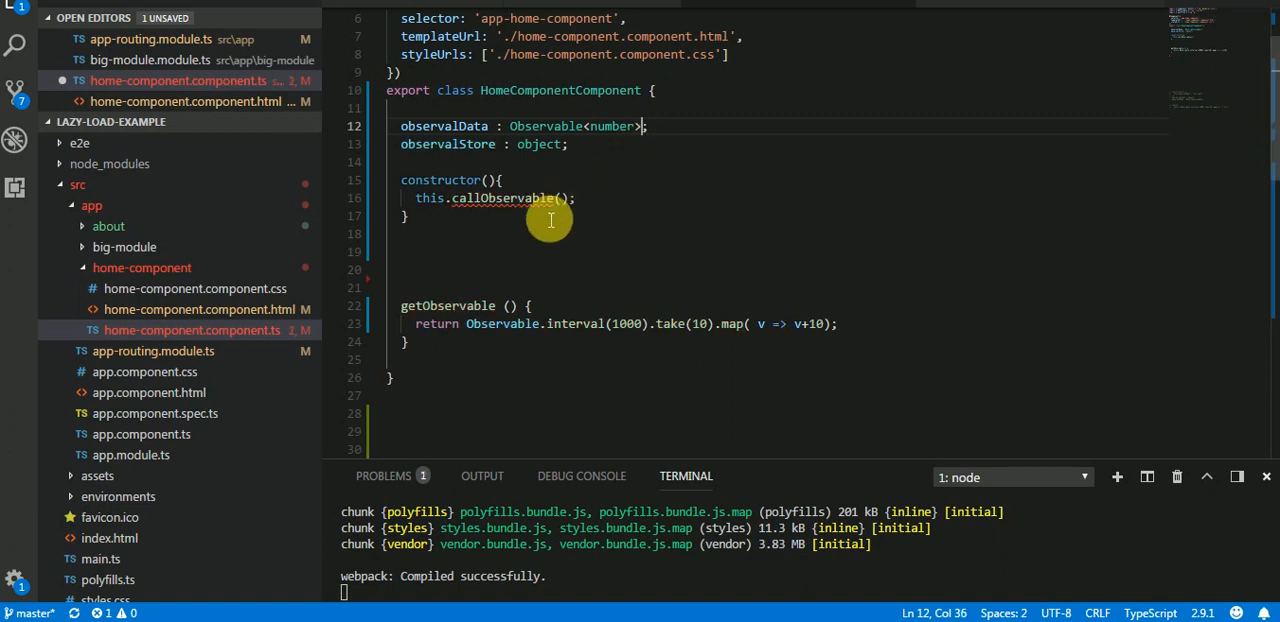
mouse_move(445, 219)
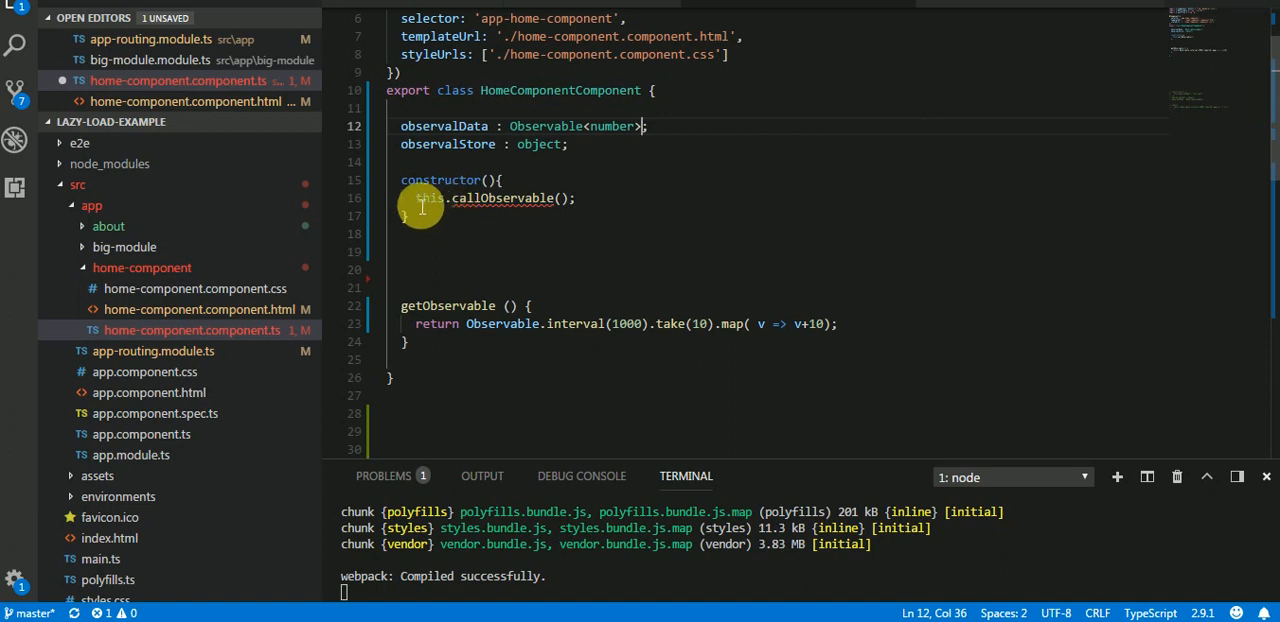
mouse_move(485, 209)
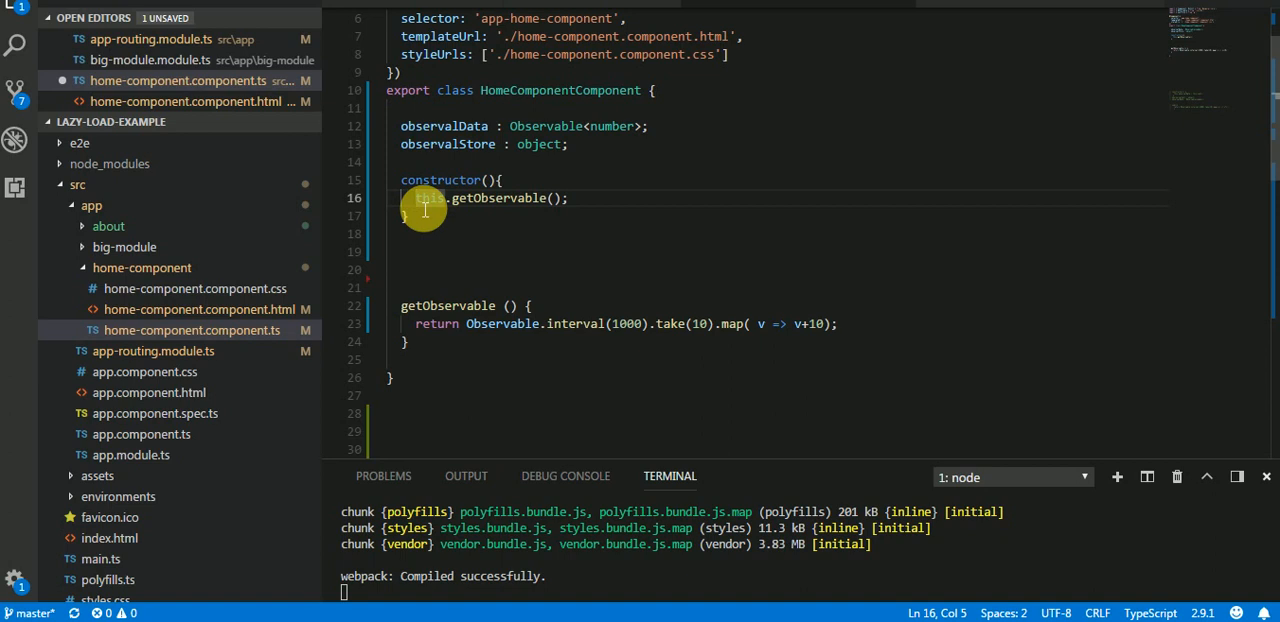
text(this)
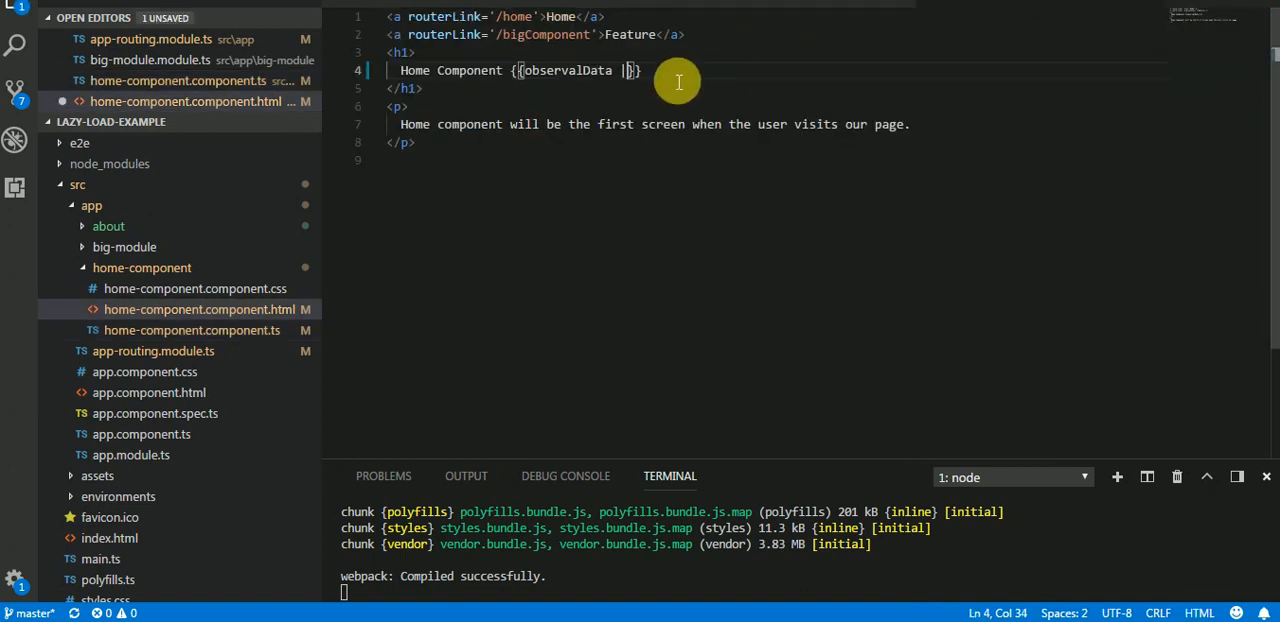
Step: Change the h1 interpolation in home-component.component.html to {{observalData | async}}
text(async)
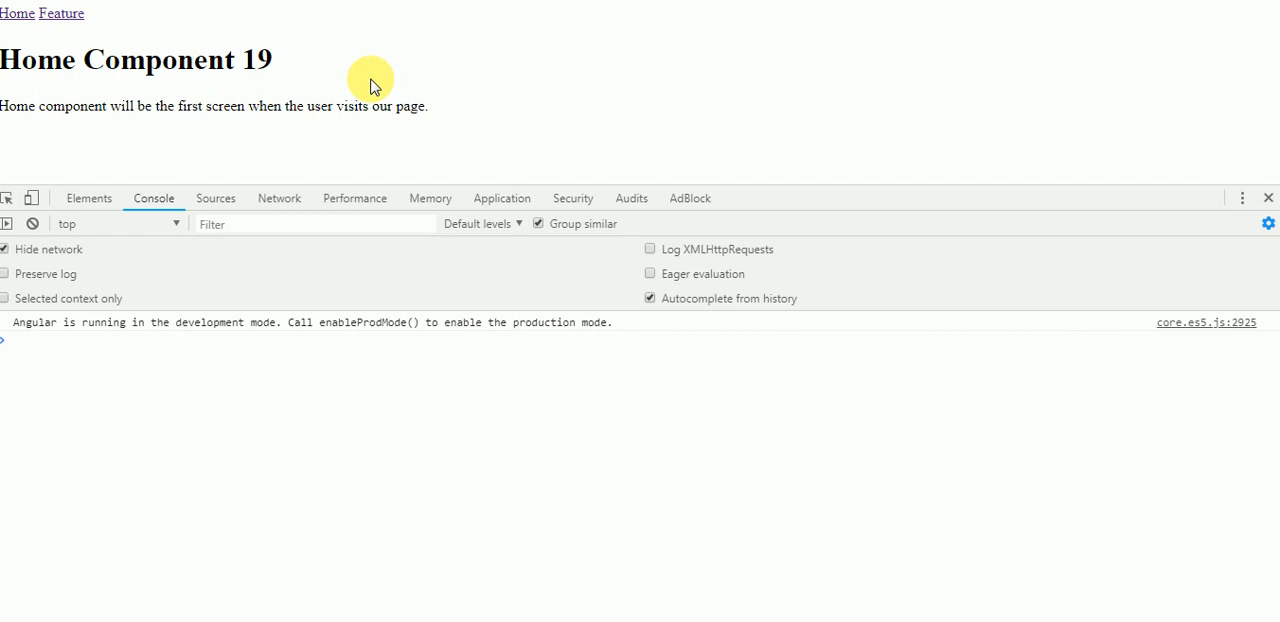
mouse_move(418, 86)
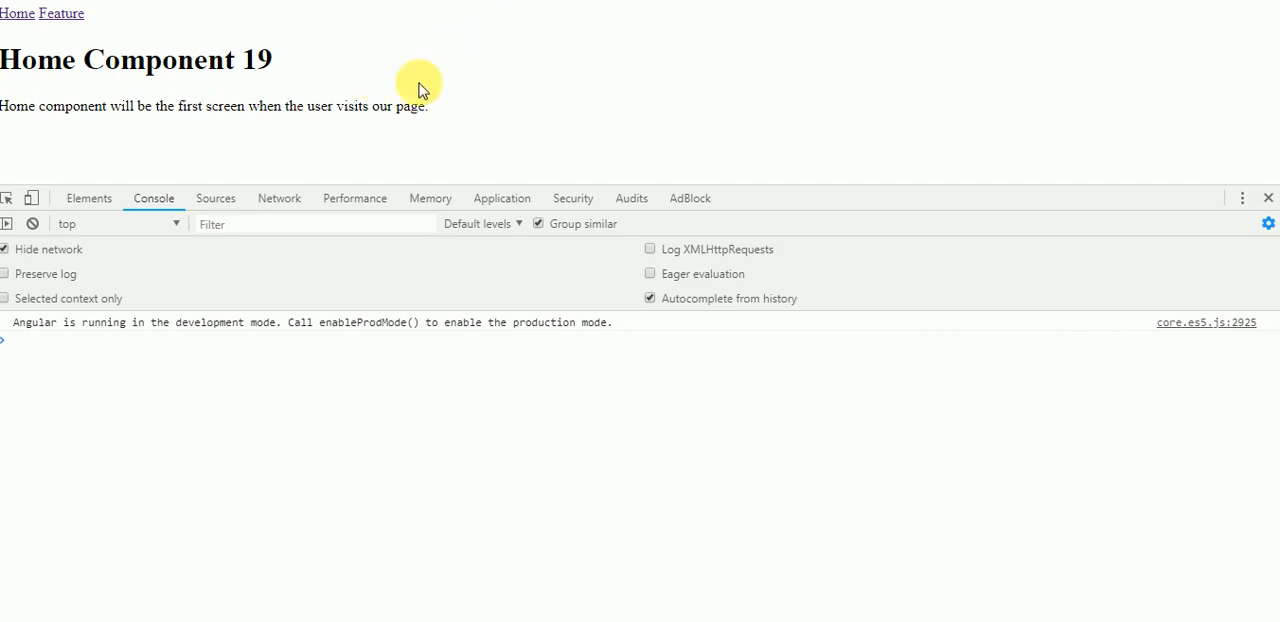